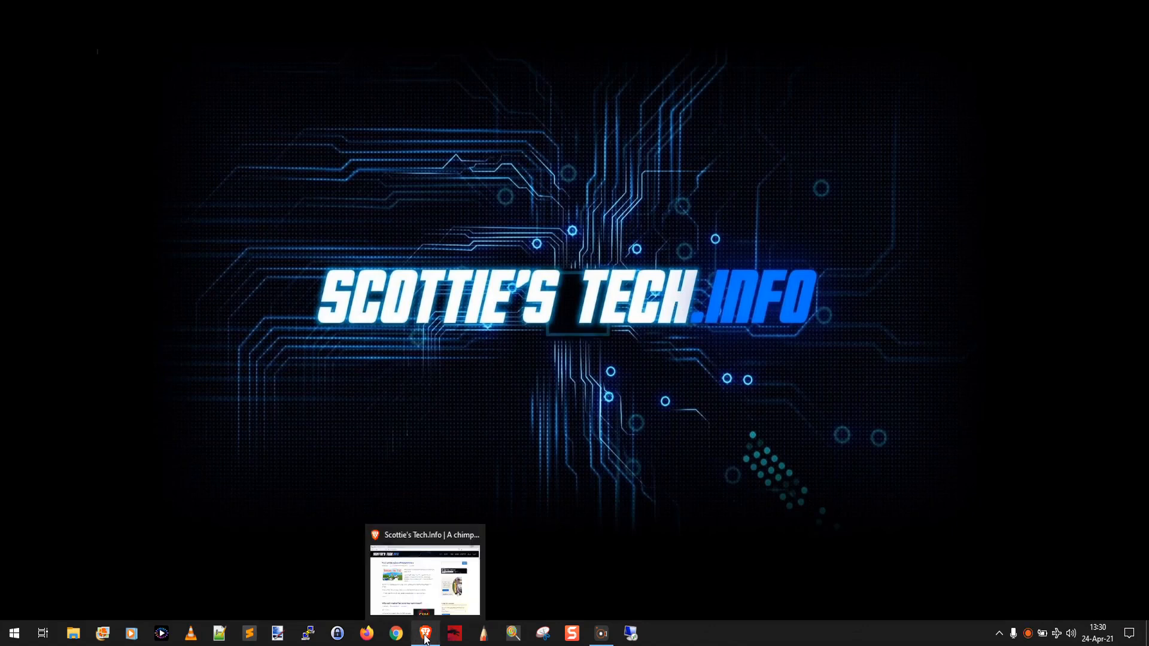
- Restore Brave on Scottie's Tech.Info and capture the whole screen with Print Screen
{"action": "left_click", "coordinate": [424, 633]}
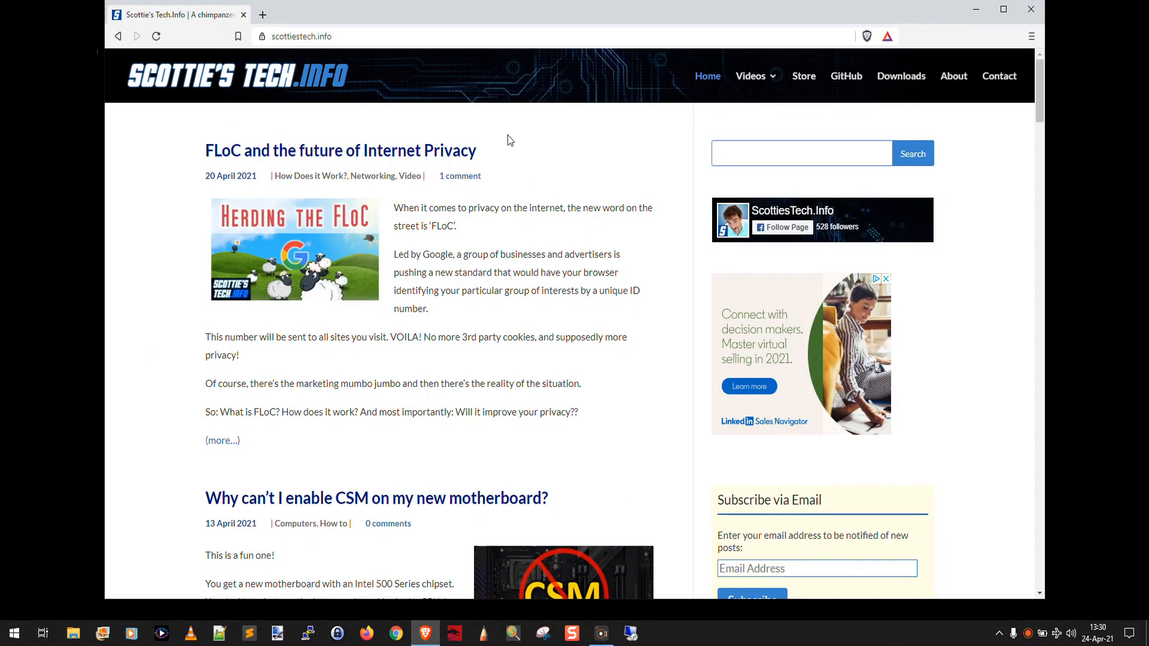
{"action": "mouse_move", "coordinate": [690, 148]}
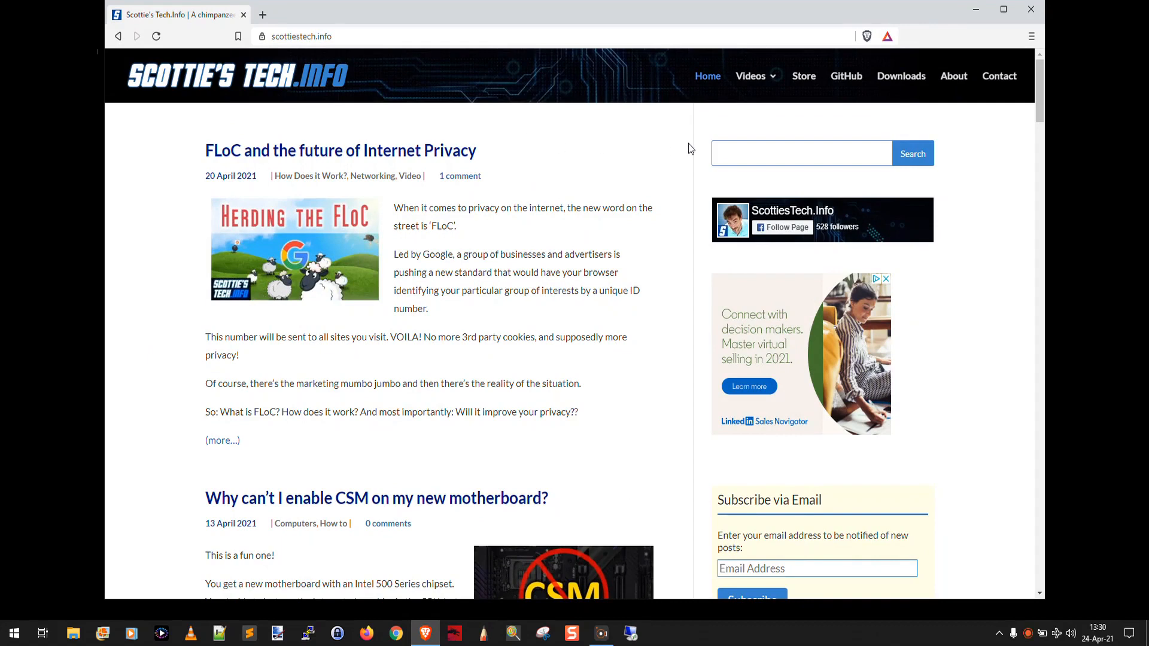
{"action": "mouse_move", "coordinate": [401, 204]}
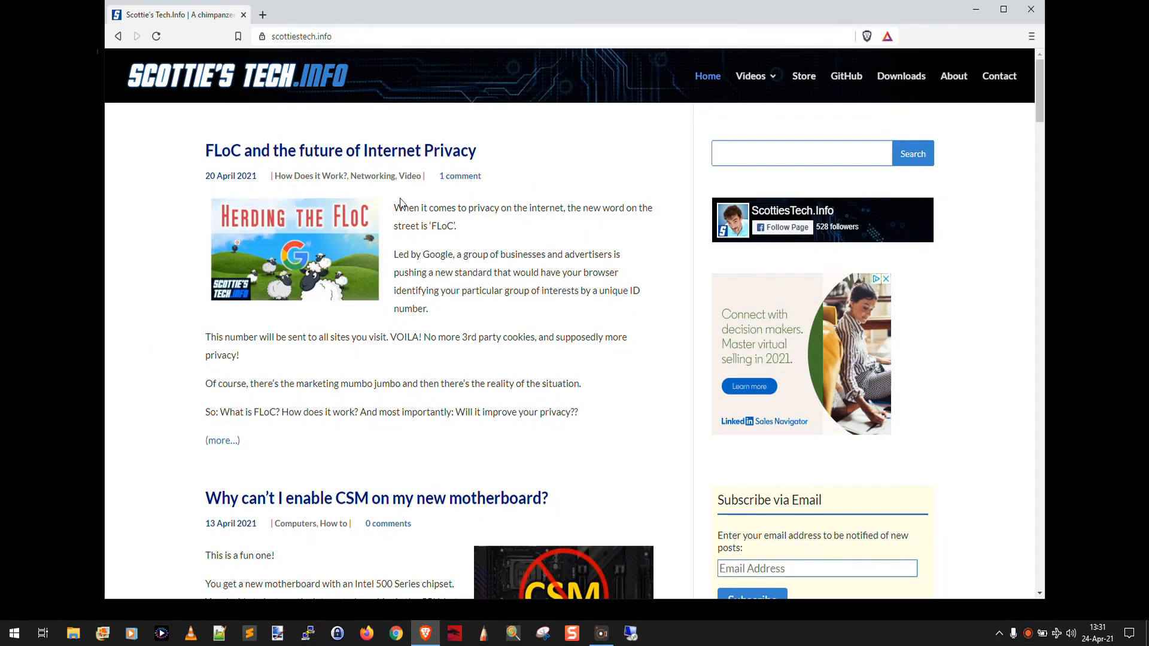
{"action": "mouse_move", "coordinate": [558, 285]}
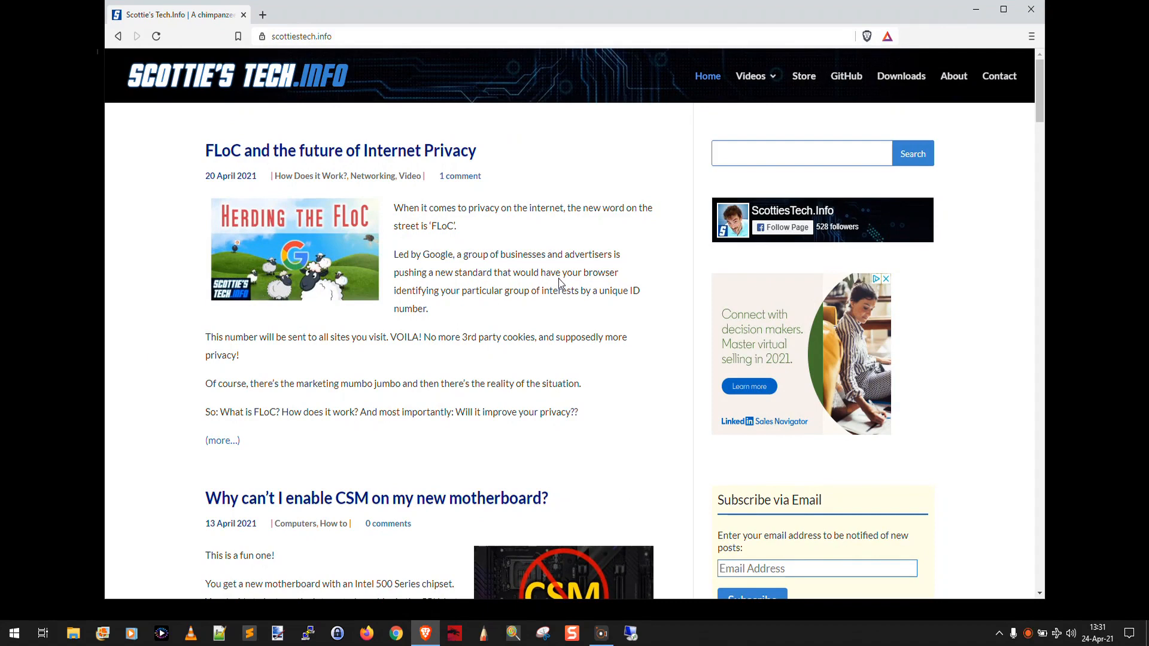
{"action": "key", "text": "printscreen"}
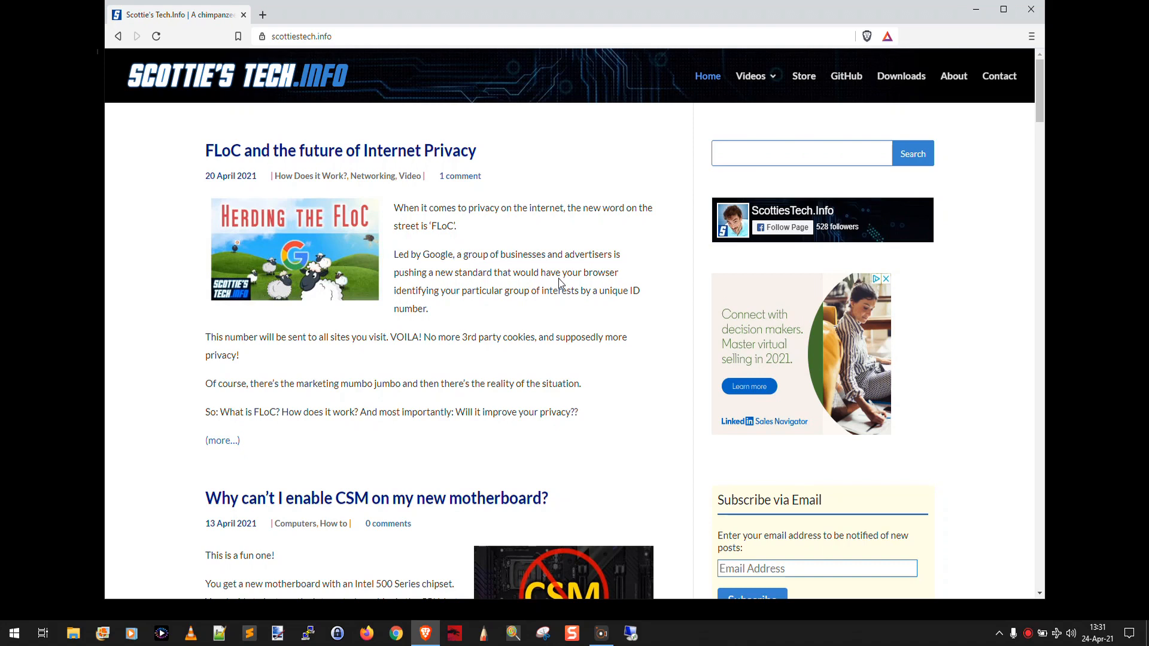
{"action": "mouse_move", "coordinate": [556, 272]}
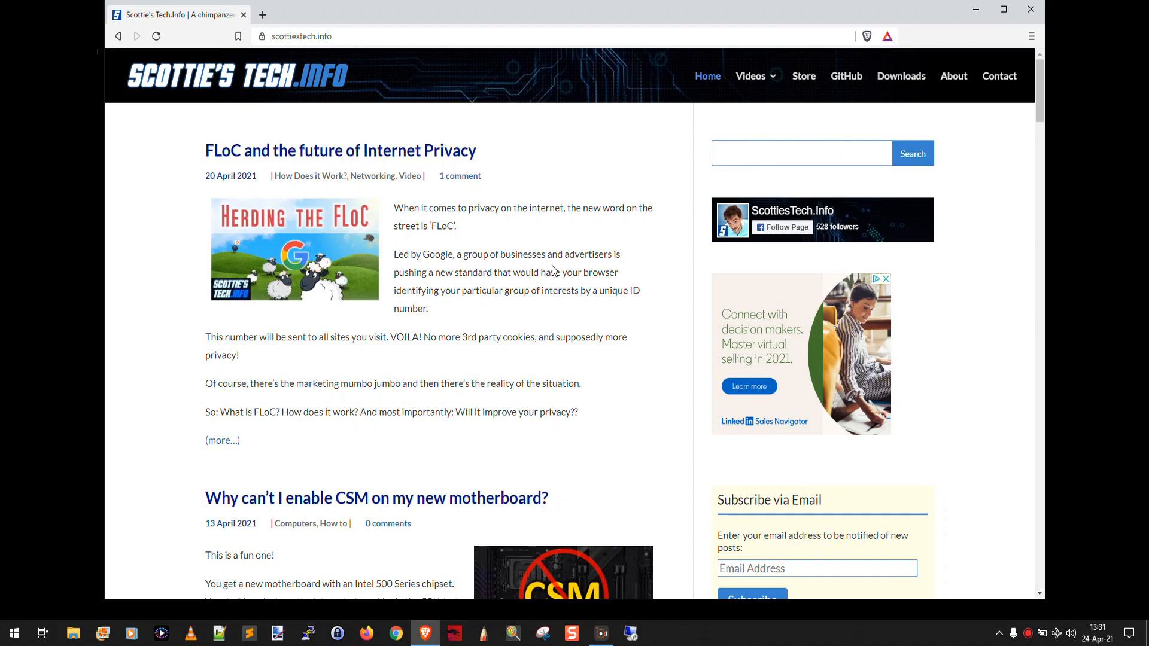
{"action": "mouse_move", "coordinate": [326, 314]}
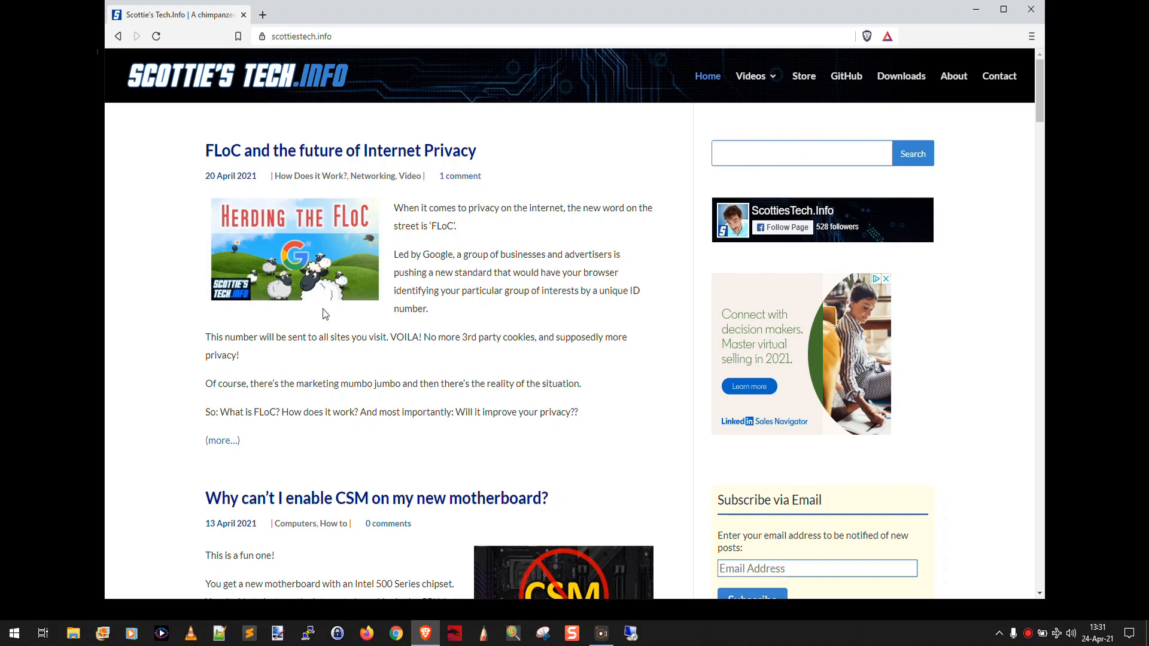
{"action": "mouse_move", "coordinate": [607, 290]}
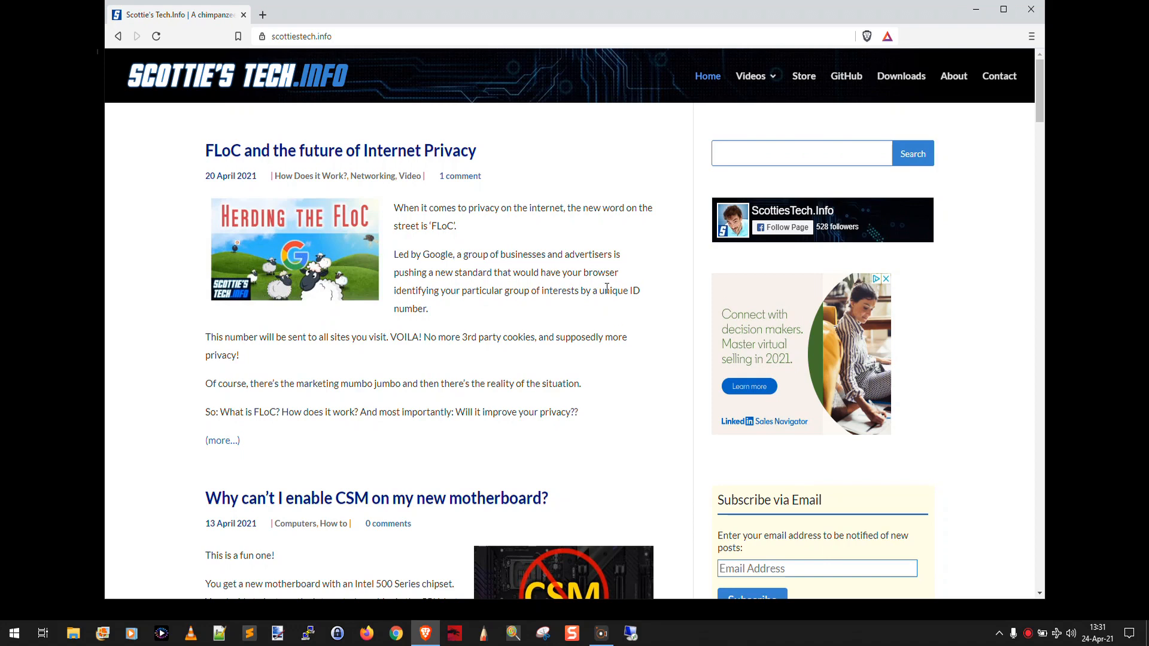
{"action": "mouse_move", "coordinate": [517, 315]}
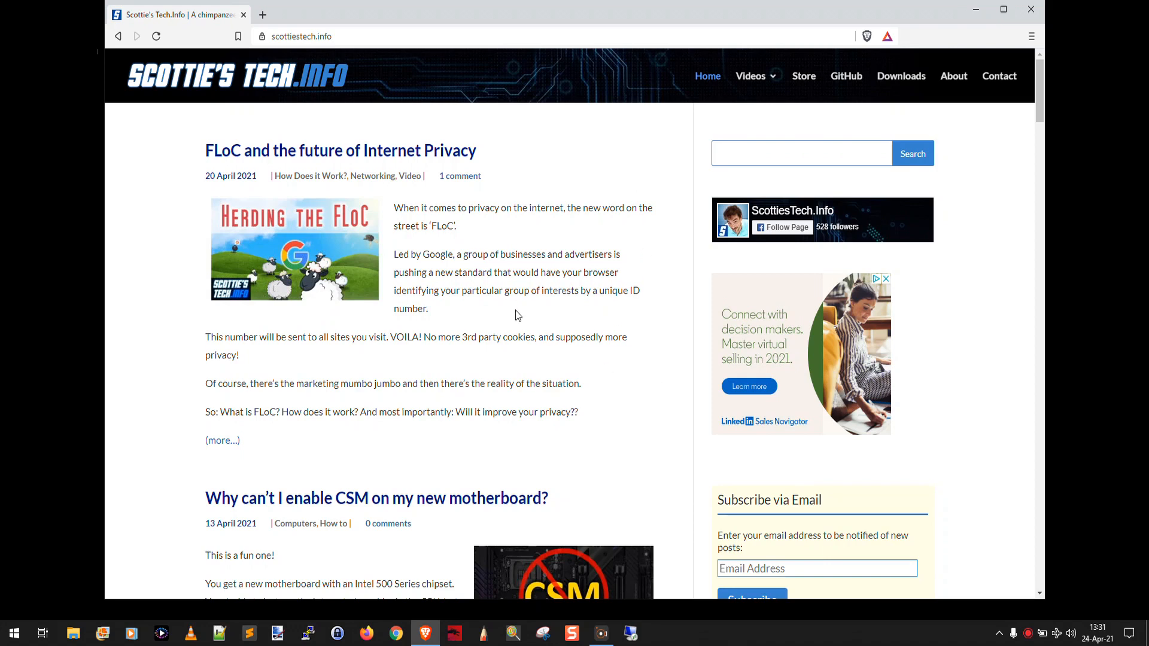
{"action": "mouse_move", "coordinate": [35, 623]}
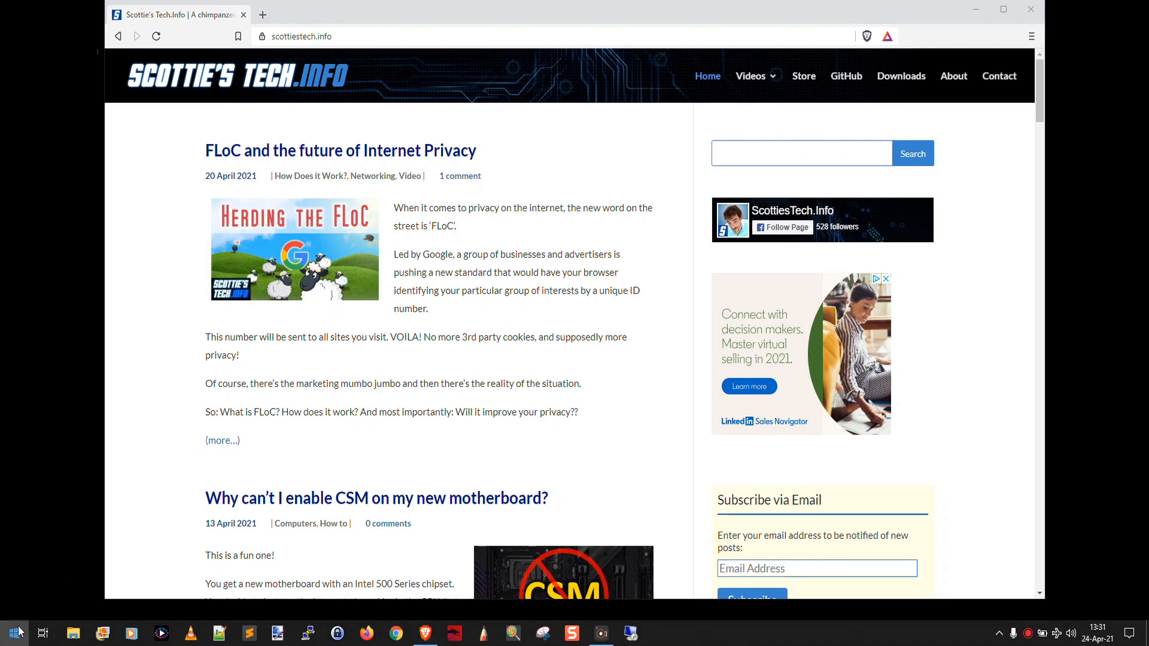
- Launch Paint from Start search and paste the full-screen capture
{"action": "type", "text": "paint"}
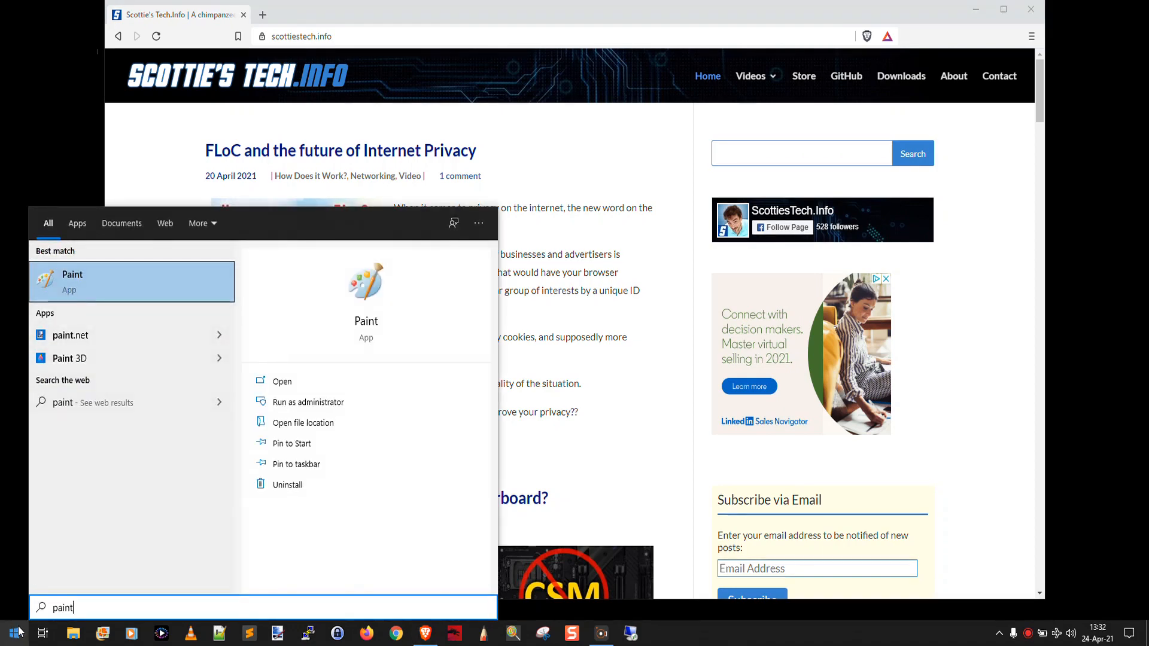
{"action": "left_click", "coordinate": [72, 281]}
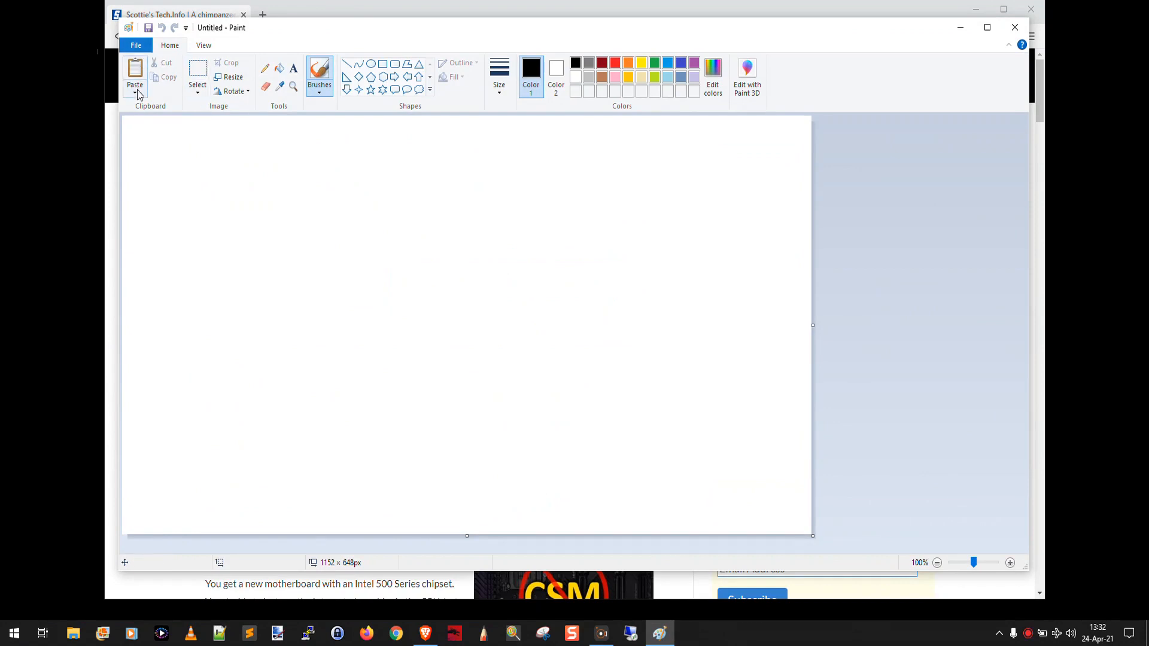
{"action": "left_click", "coordinate": [135, 73]}
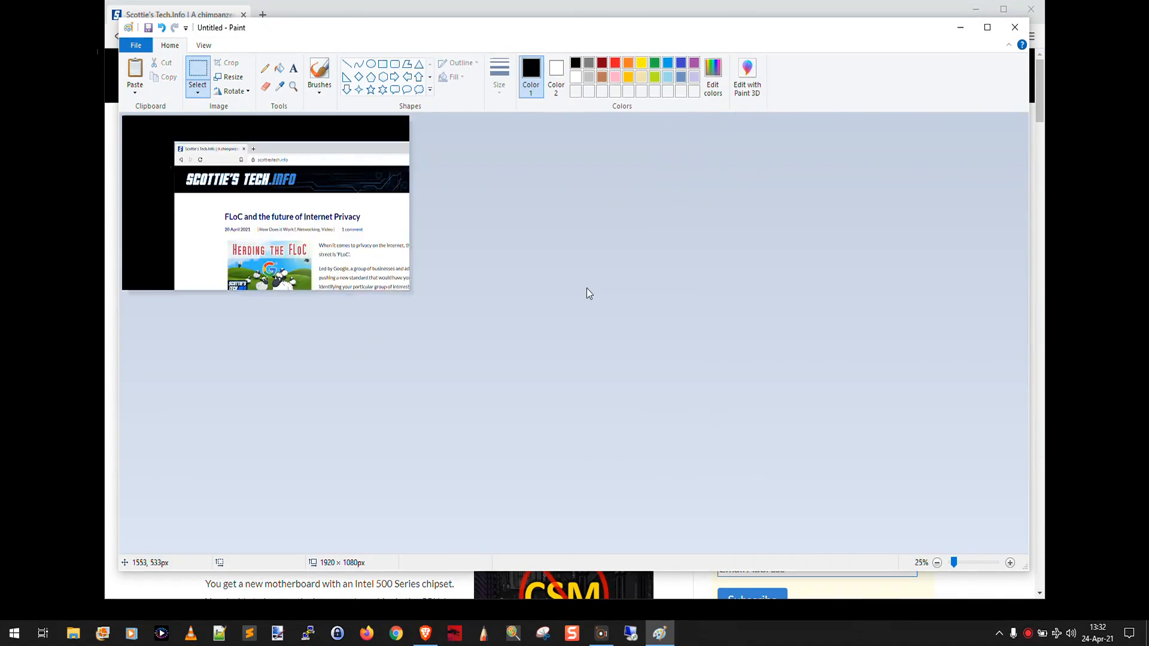
- Zoom to 50%, review the Save as formats, then close Paint without saving
{"action": "left_click", "coordinate": [1010, 563]}
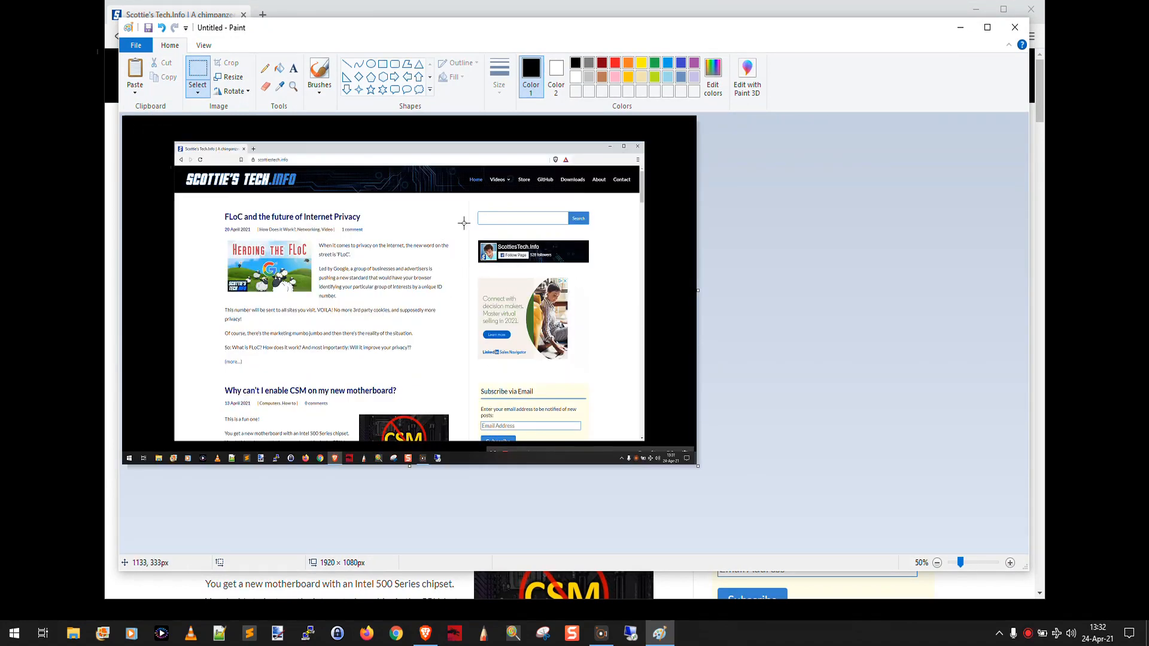
{"action": "mouse_move", "coordinate": [229, 137]}
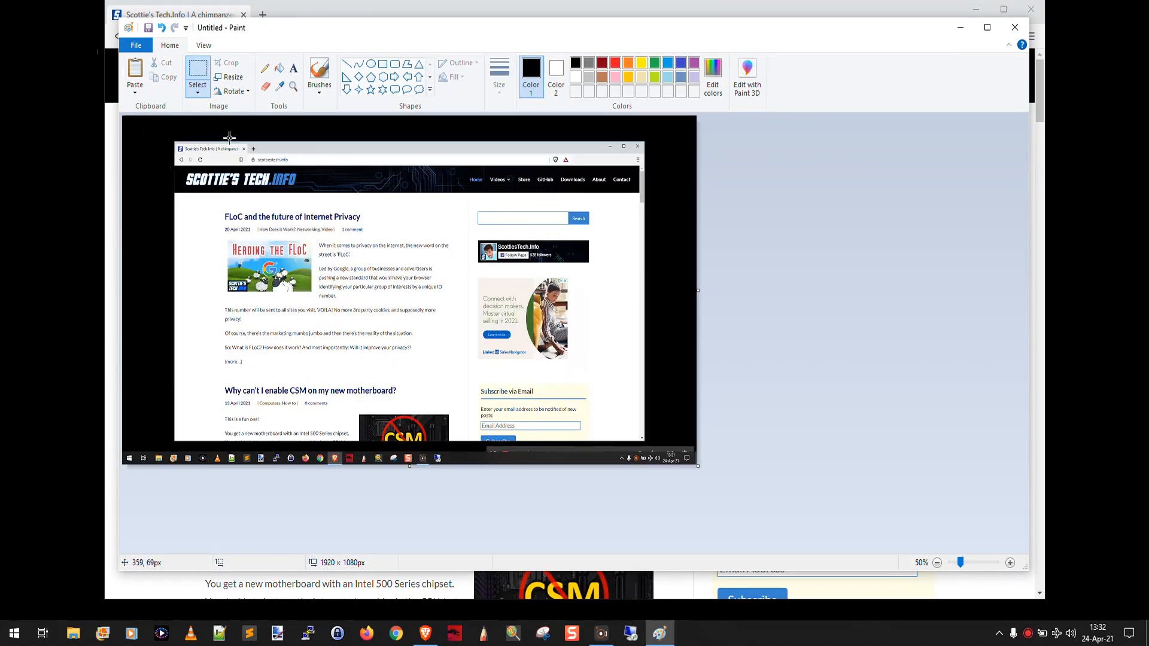
{"action": "left_click", "coordinate": [134, 46]}
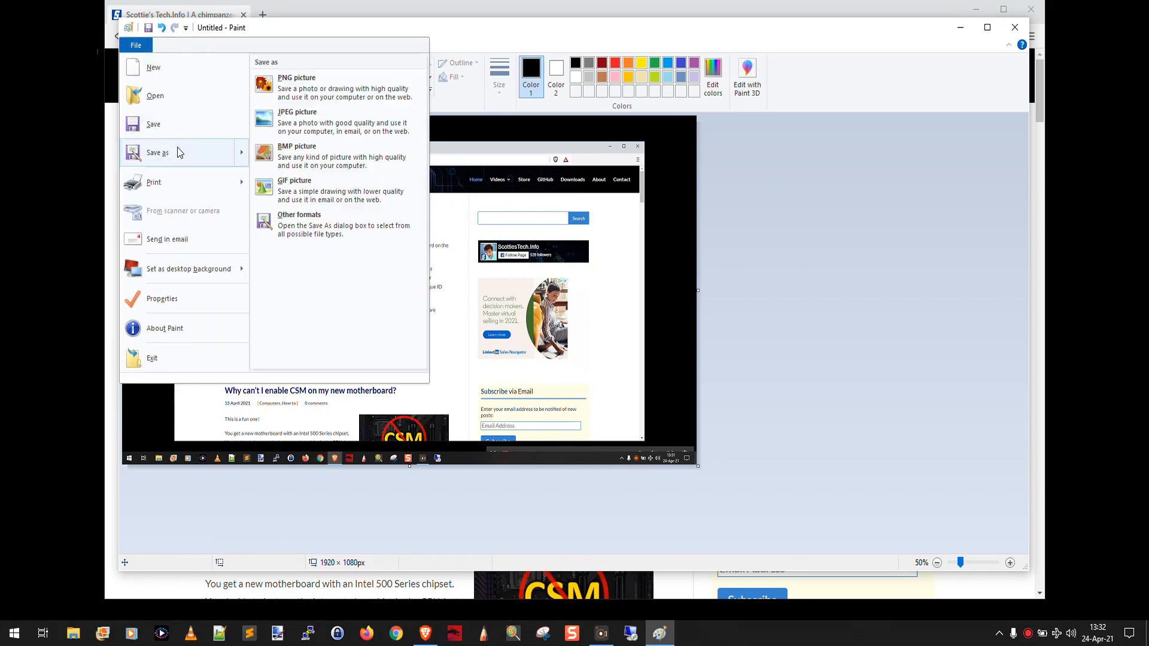
{"action": "mouse_move", "coordinate": [319, 101]}
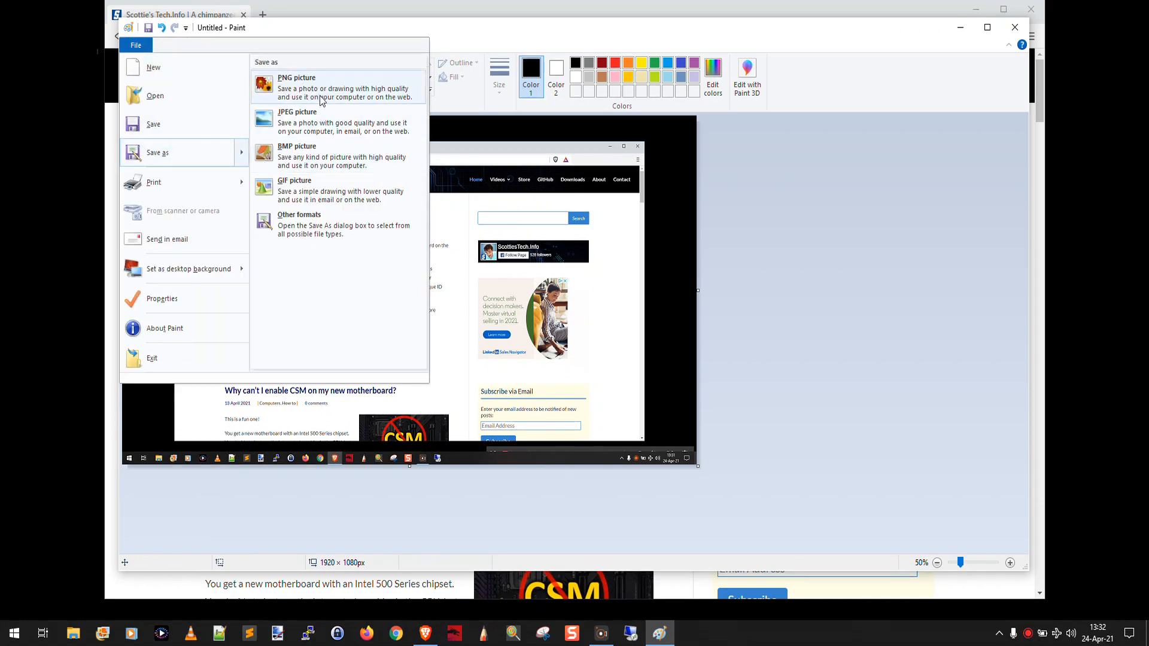
{"action": "mouse_move", "coordinate": [330, 194]}
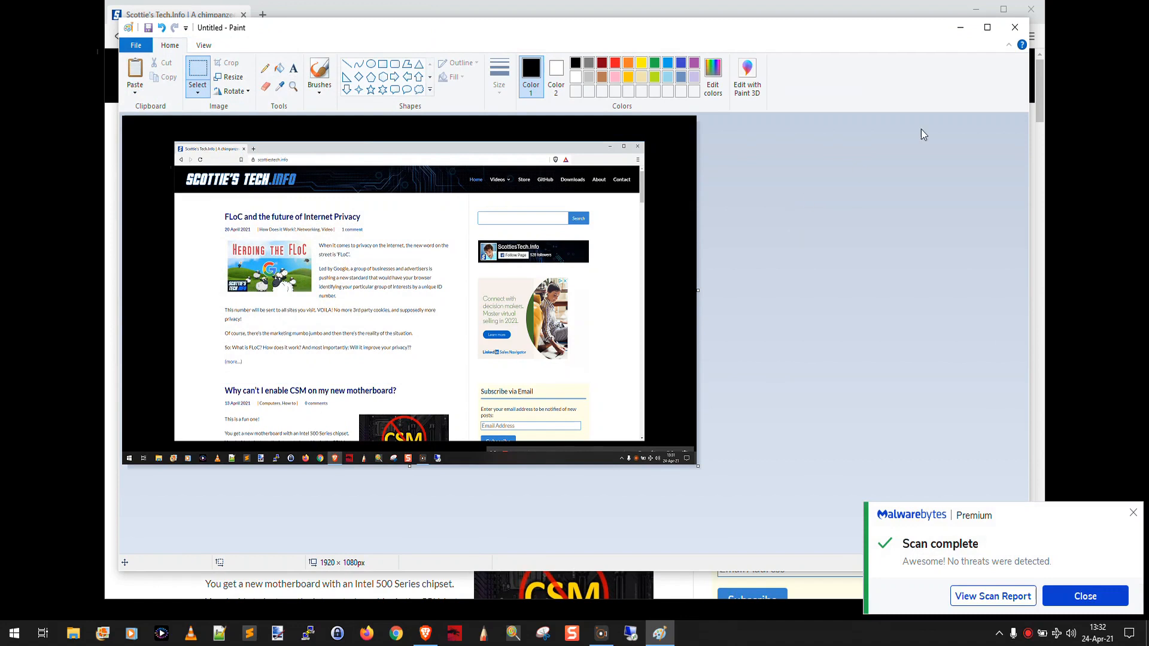
{"action": "left_click", "coordinate": [1015, 27]}
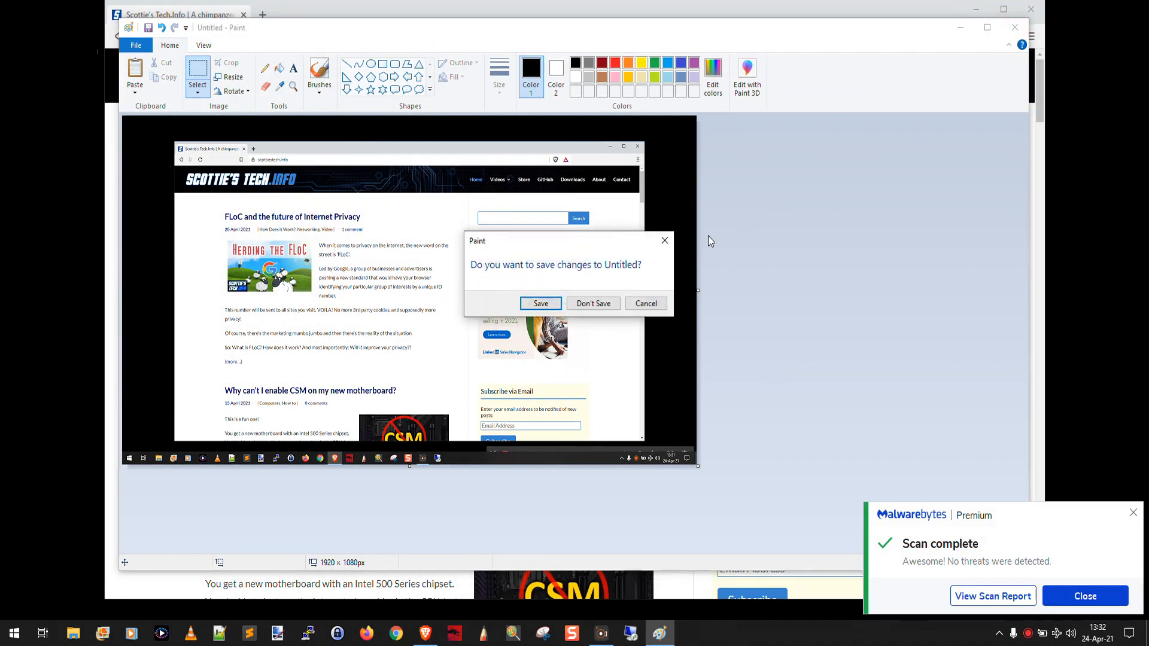
{"action": "left_click", "coordinate": [593, 303]}
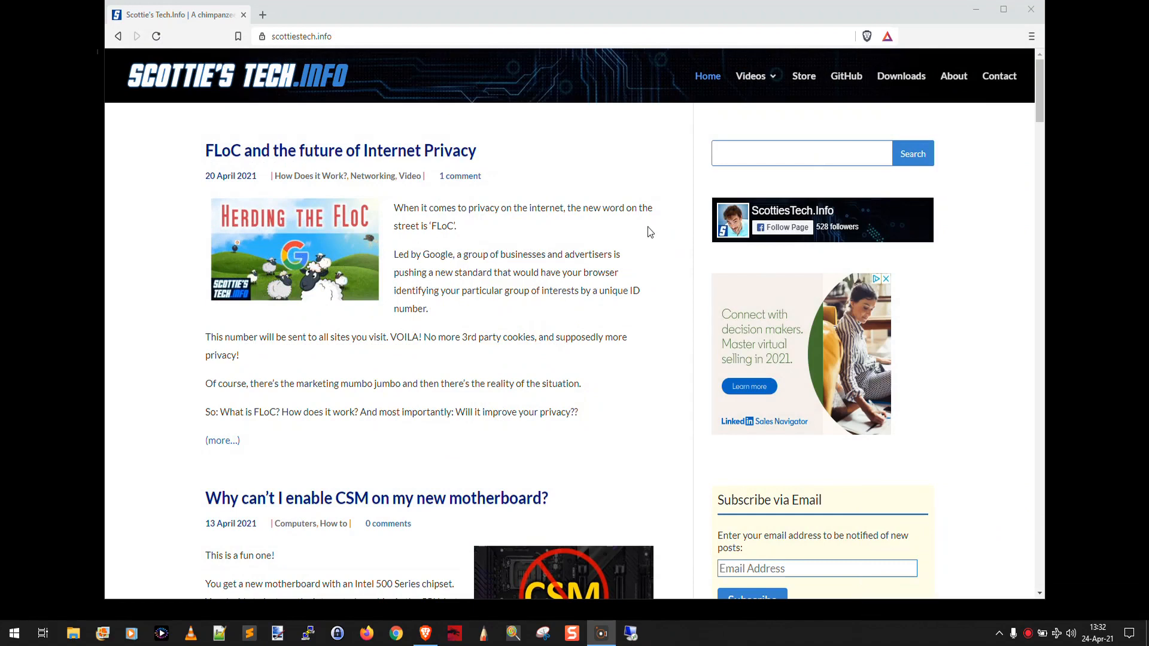
{"action": "mouse_move", "coordinate": [448, 317]}
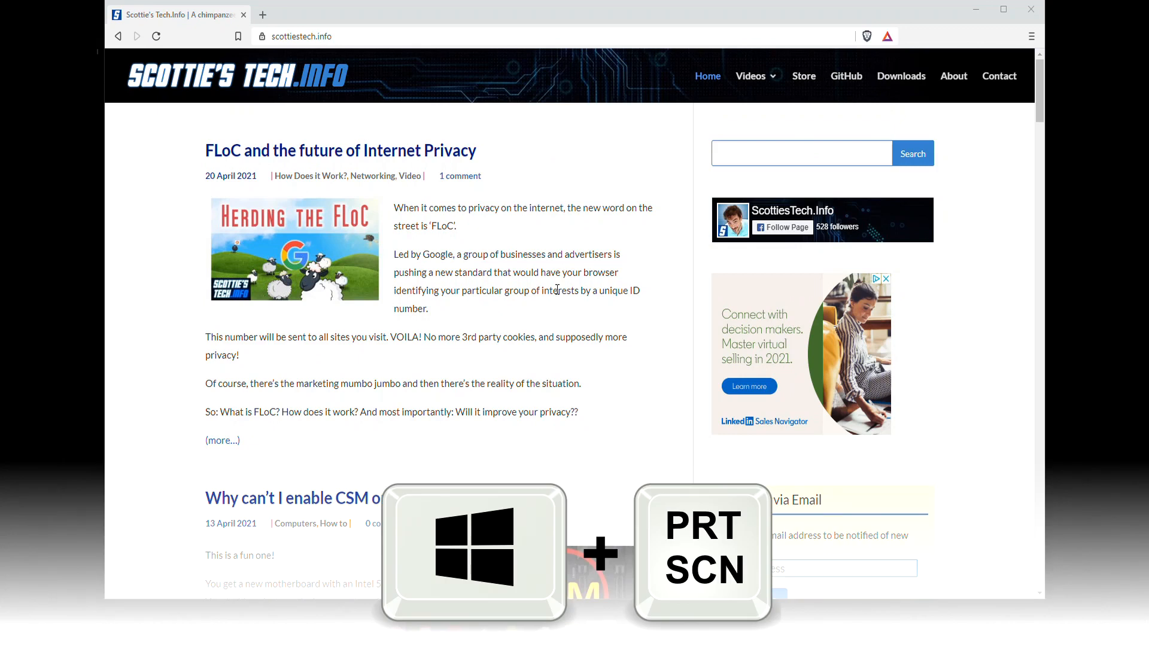
- Save a full-screen screenshot to Pictures\Screenshots using Windows + Print Screen
{"action": "key", "text": "Win+PrtScn"}
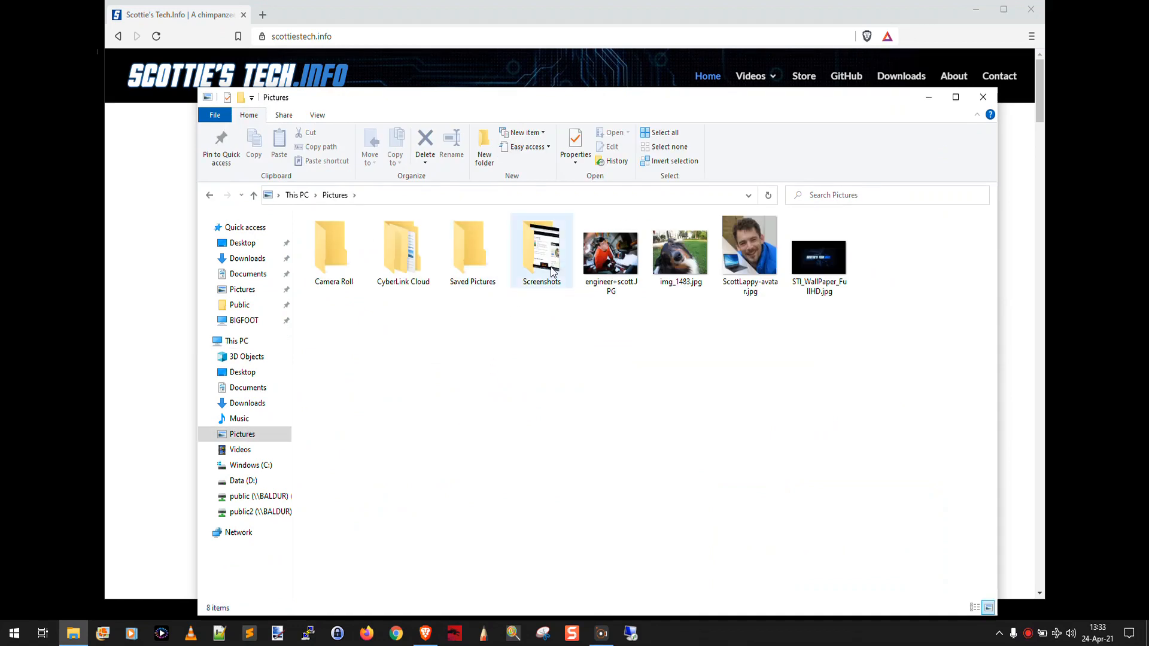
- Open Pictures > Screenshots to show Screenshot (2).png, then return to Brave
{"action": "left_click", "coordinate": [541, 245]}
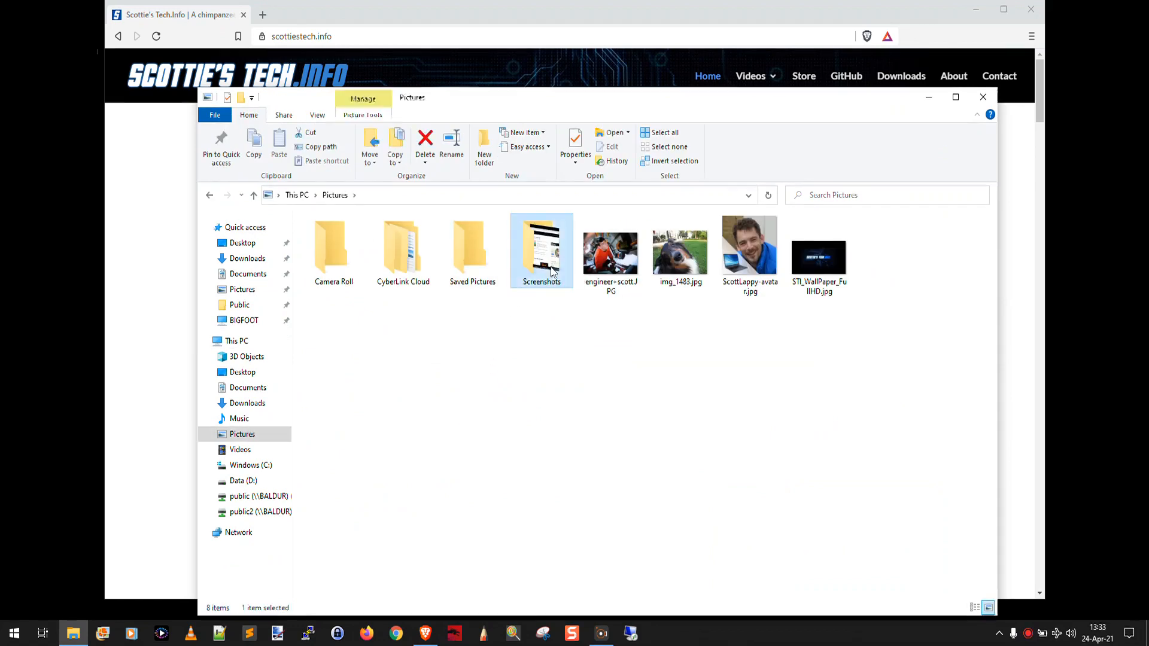
{"action": "double_click", "coordinate": [541, 245]}
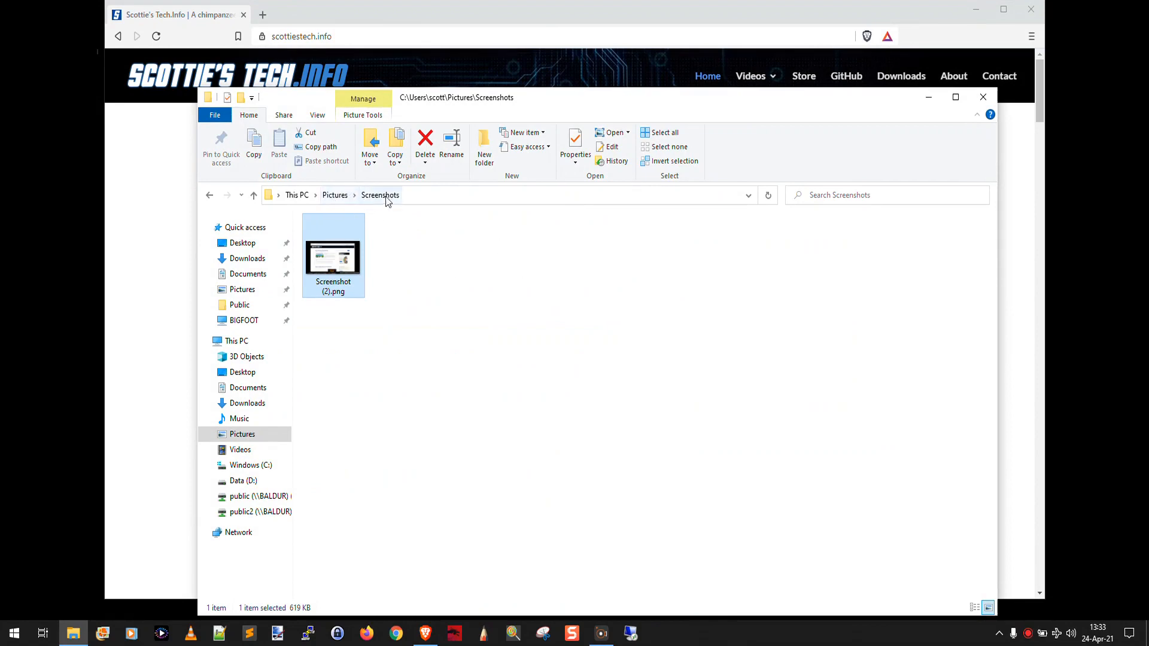
{"action": "mouse_move", "coordinate": [346, 260]}
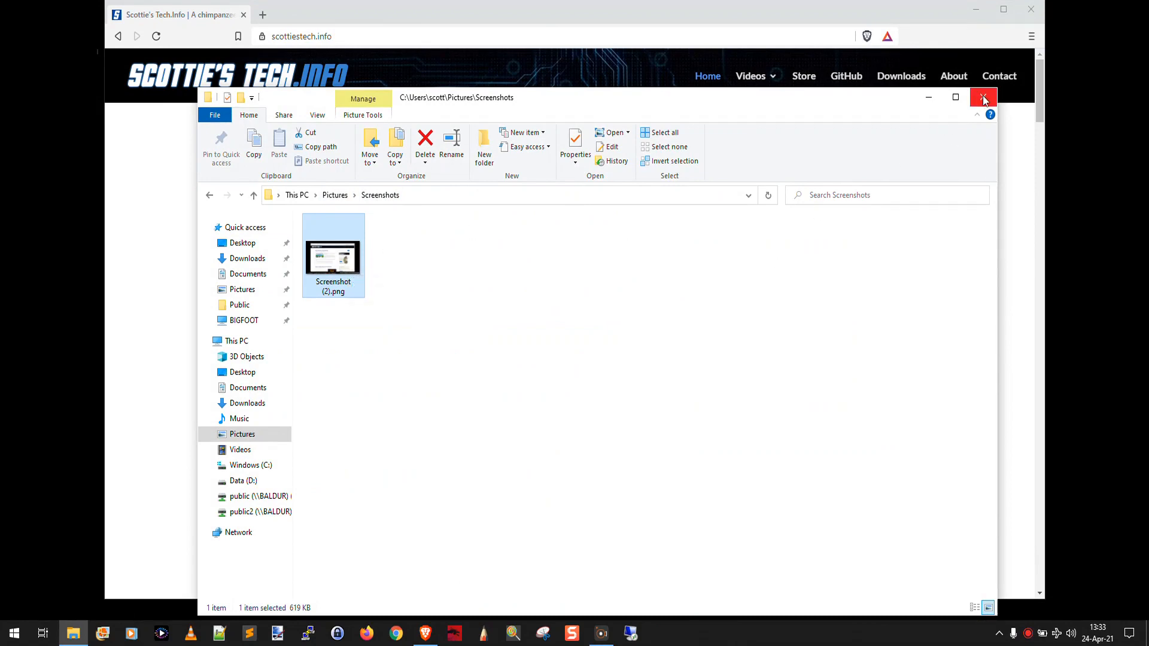
{"action": "left_click", "coordinate": [983, 97]}
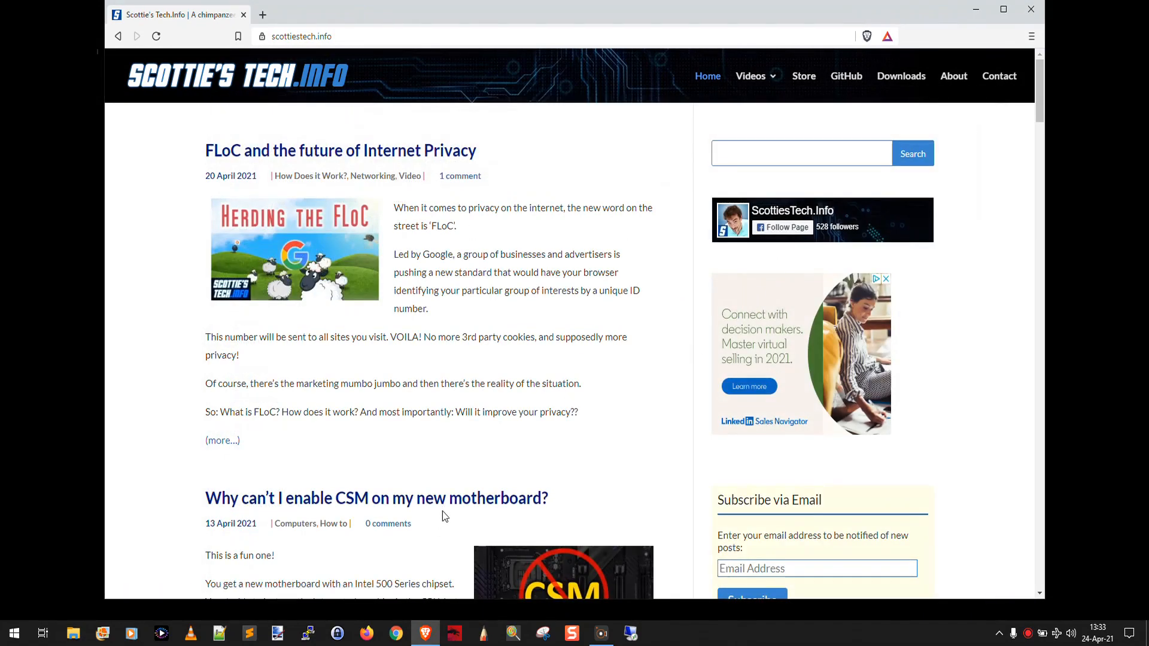
{"action": "mouse_move", "coordinate": [452, 513]}
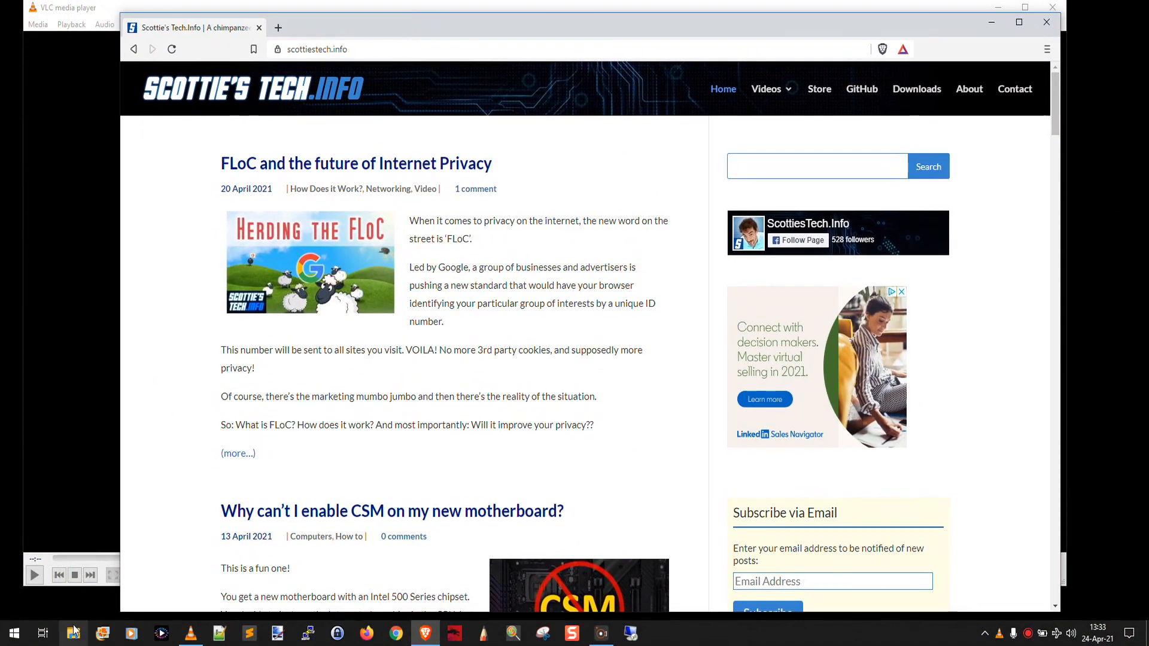
- Focus Brave and copy only its window to the clipboard with Alt+Print Screen
{"action": "left_click", "coordinate": [72, 632]}
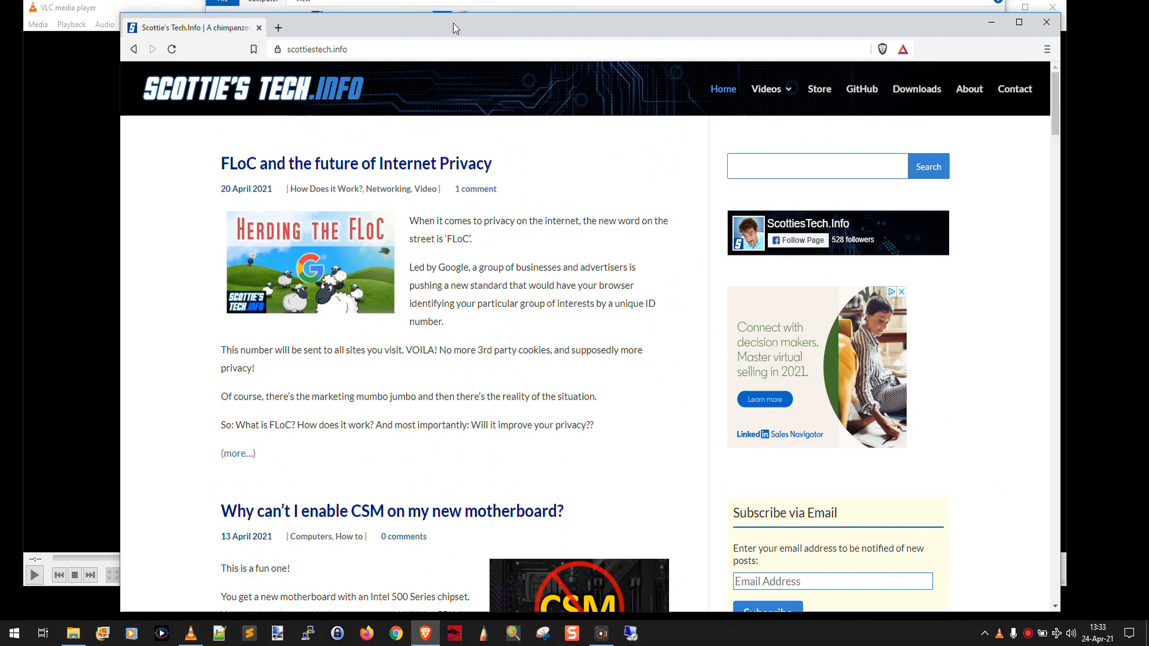
{"action": "mouse_move", "coordinate": [432, 45]}
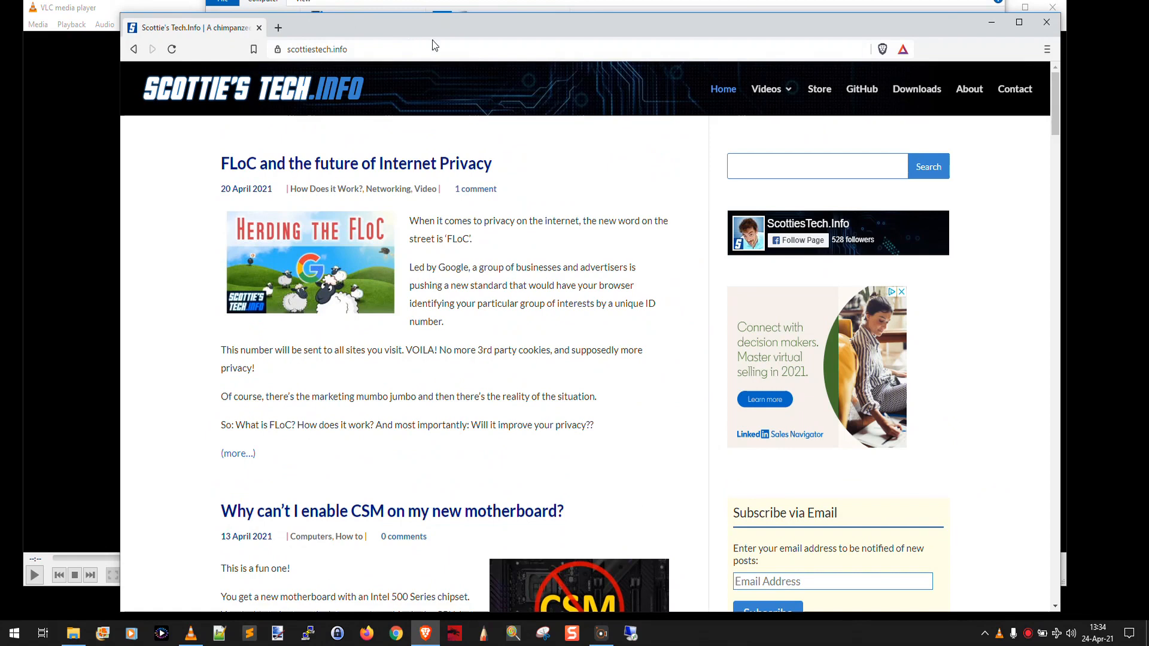
{"action": "key", "text": "alt+printscreen"}
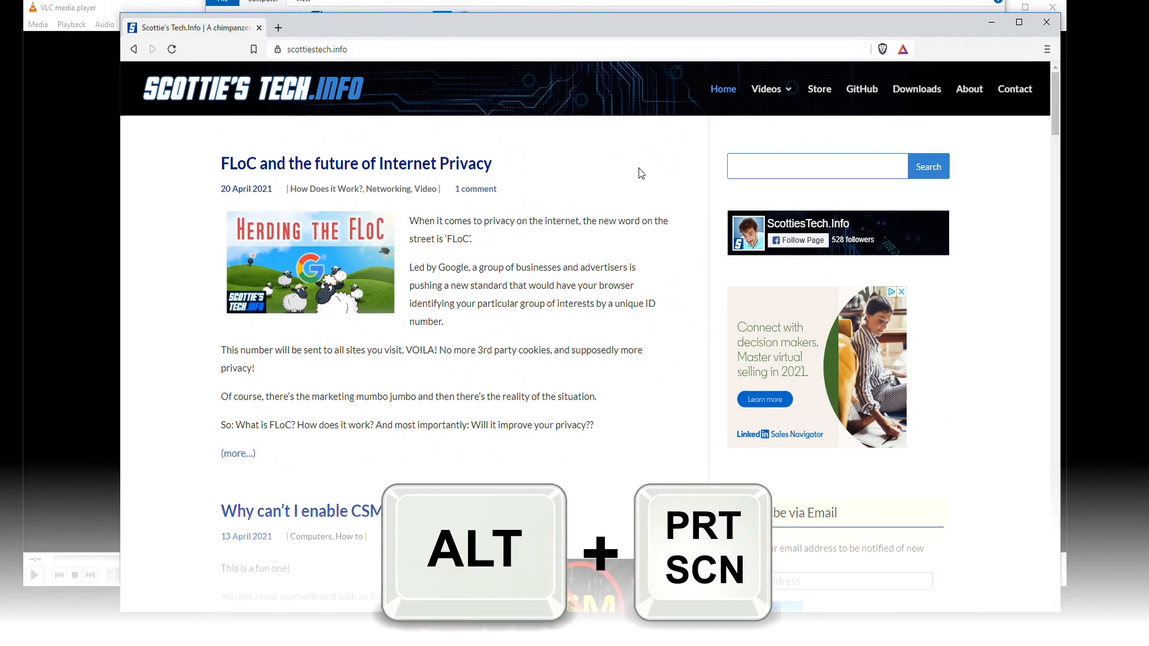
{"action": "key", "text": "alt+printscreen"}
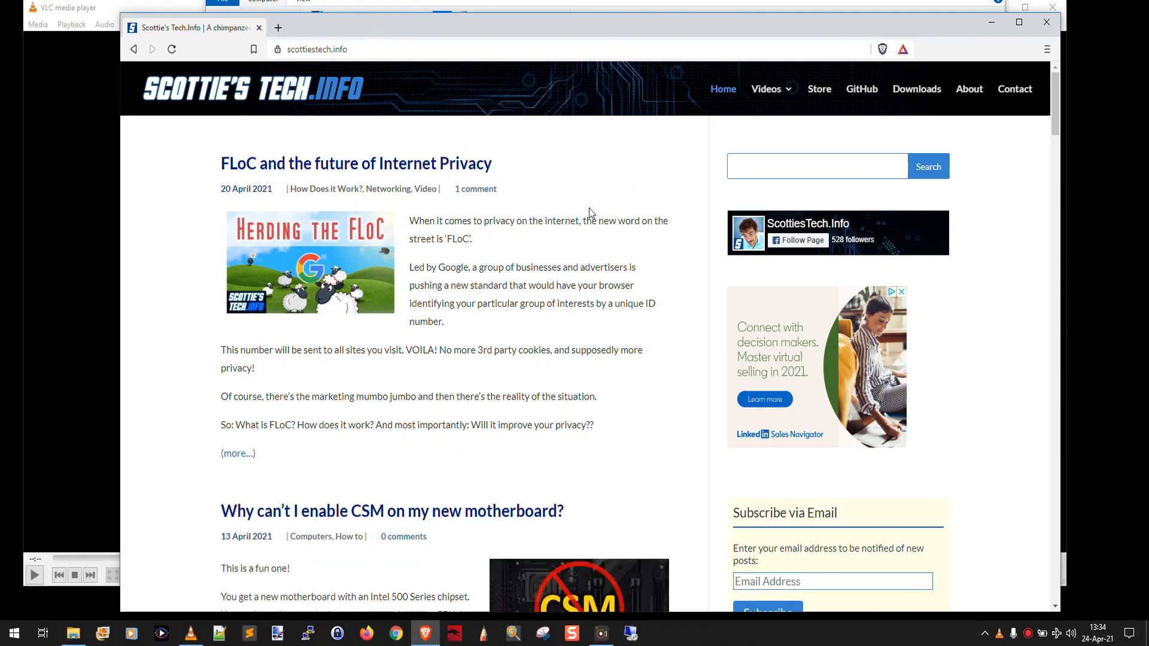
{"action": "left_click", "coordinate": [13, 633]}
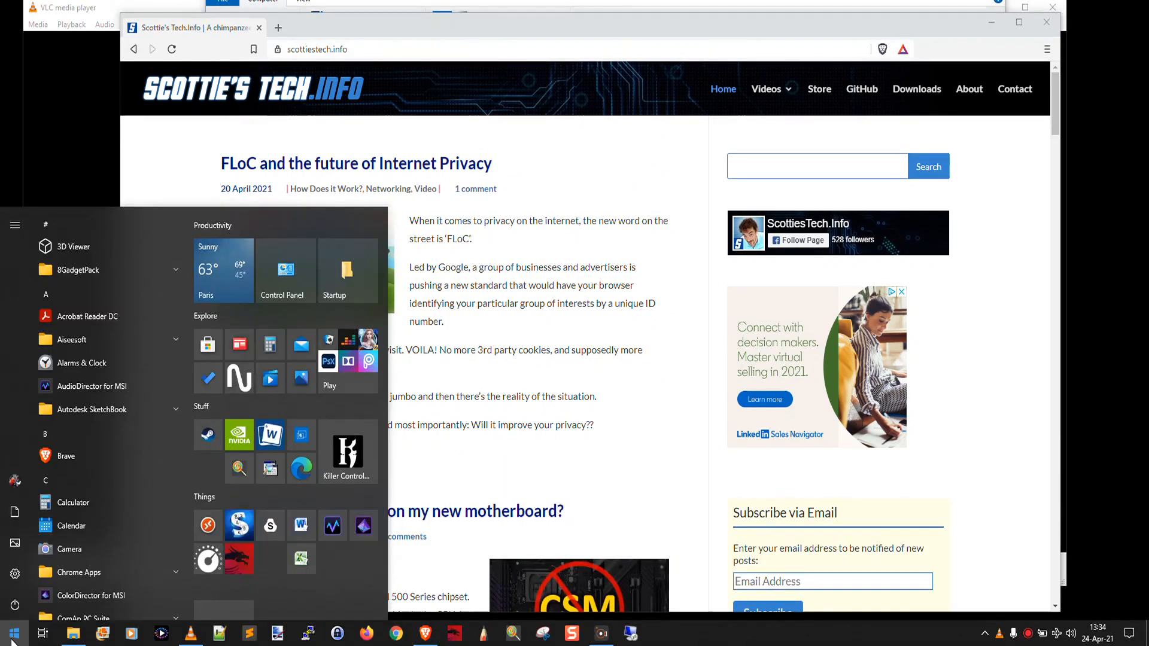
- Paste the Brave window capture into a new Paint image, then close without saving
{"action": "type", "text": "paint"}
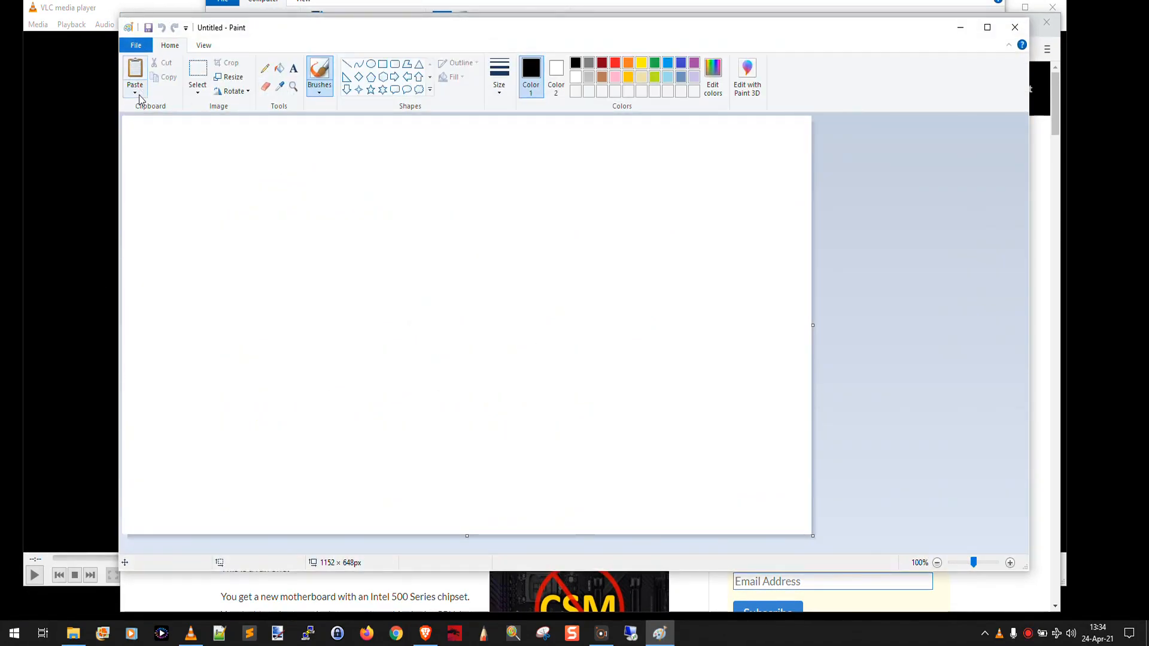
{"action": "left_click", "coordinate": [134, 73]}
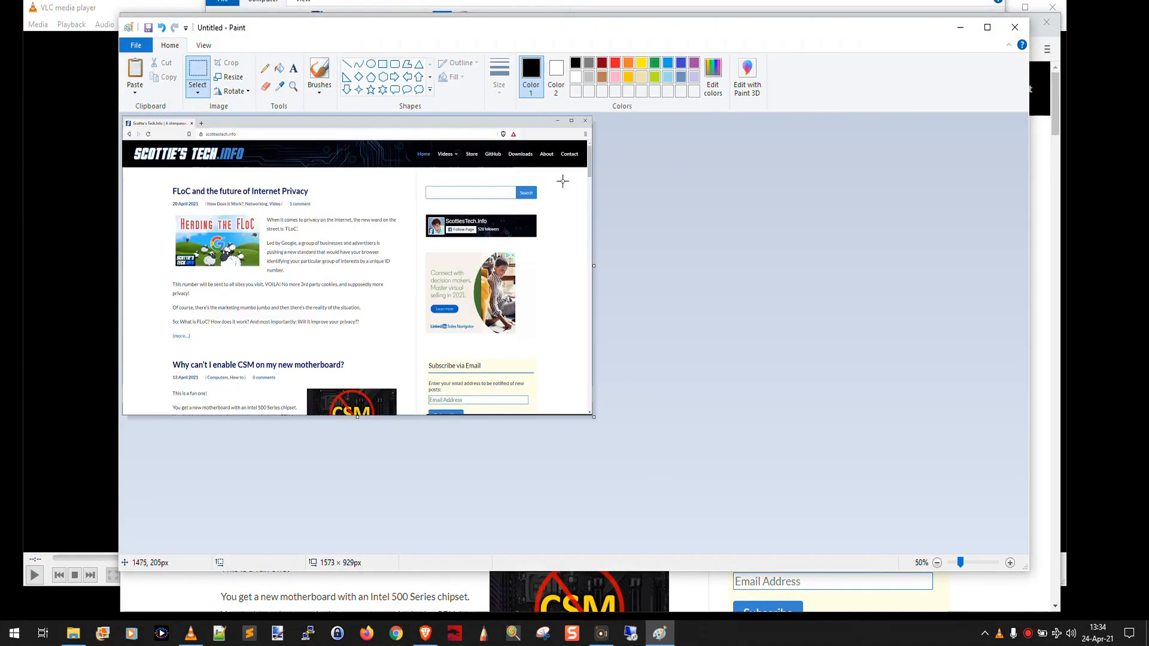
{"action": "mouse_move", "coordinate": [486, 208]}
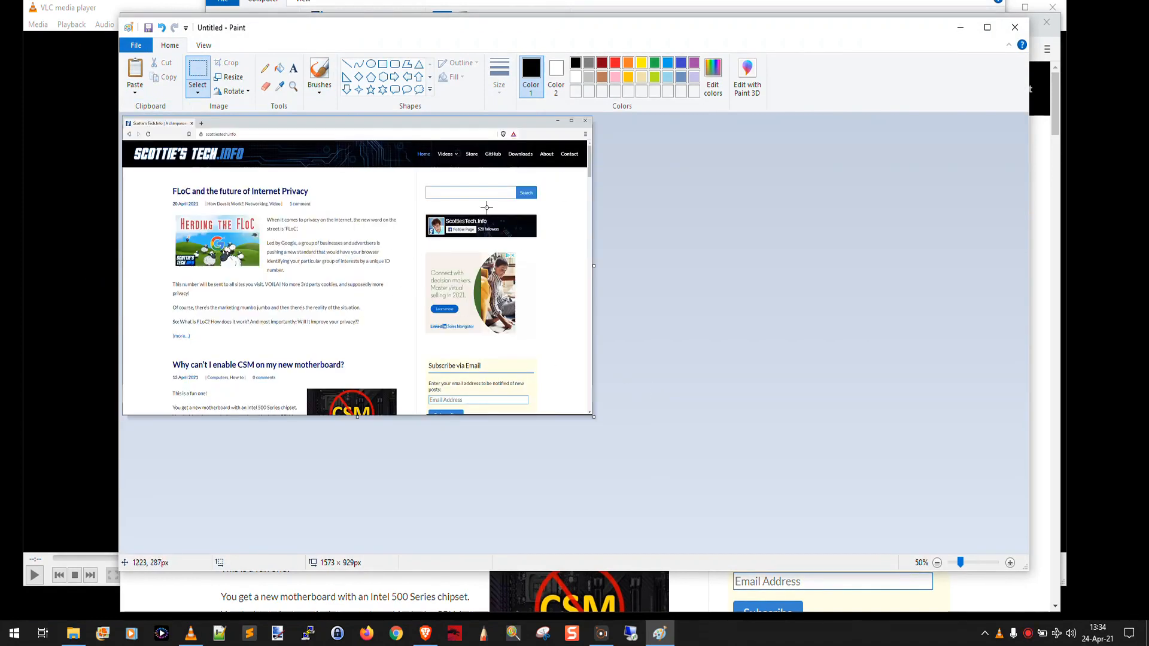
{"action": "mouse_move", "coordinate": [415, 303]}
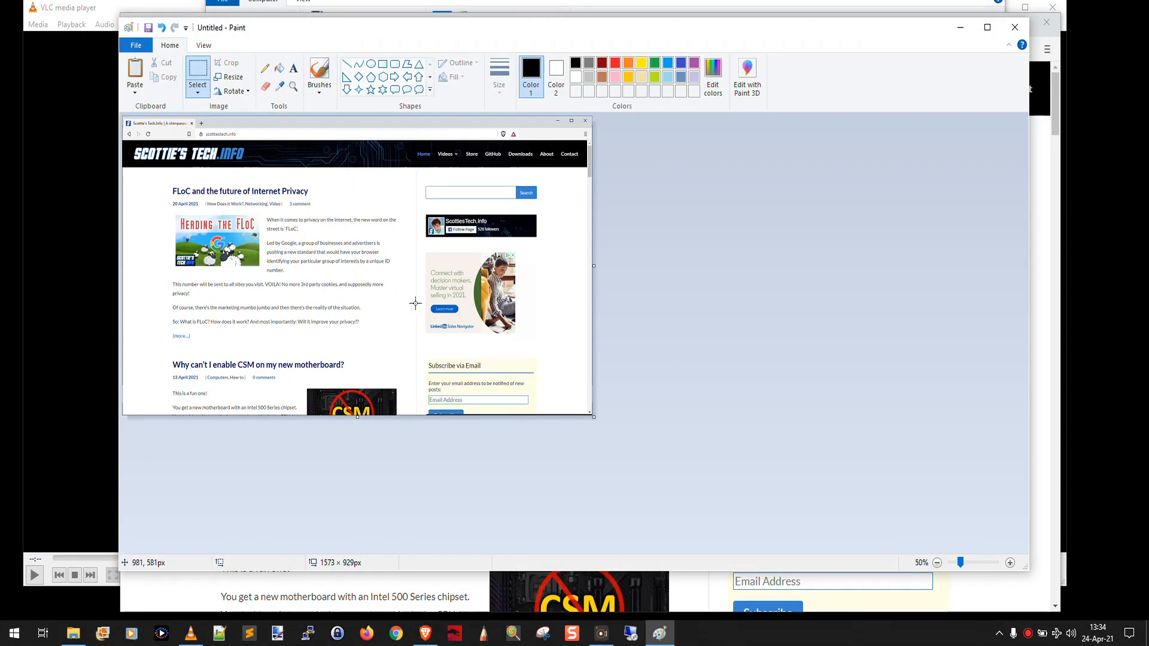
{"action": "mouse_move", "coordinate": [409, 212]}
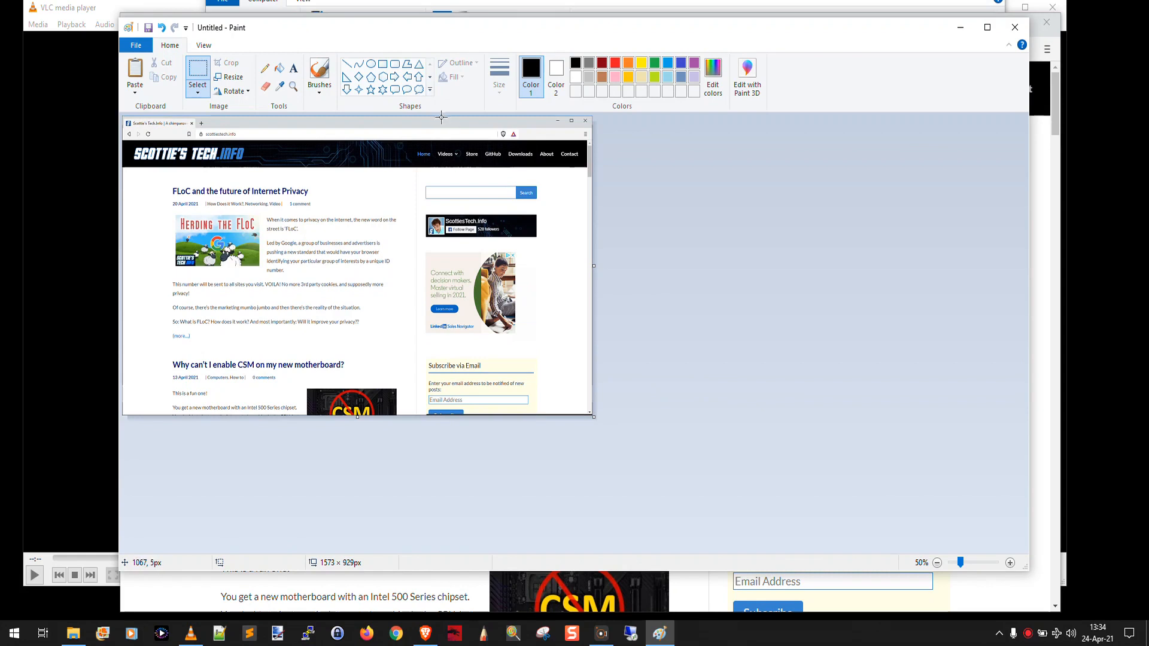
{"action": "mouse_move", "coordinate": [1016, 27]}
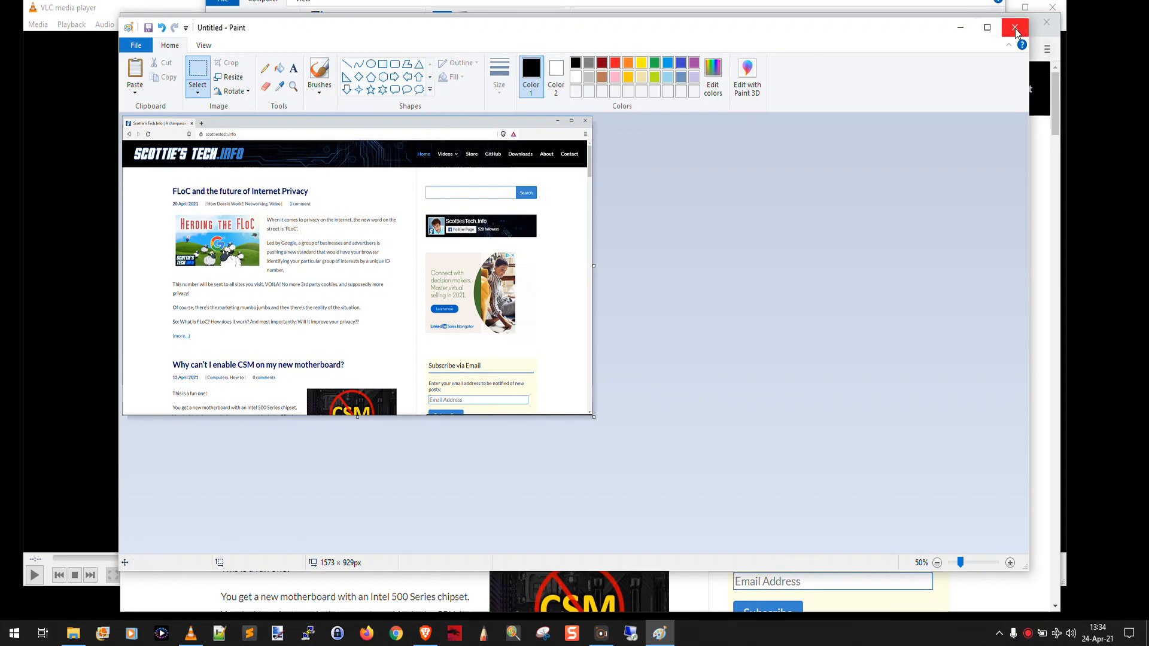
{"action": "mouse_move", "coordinate": [1016, 28]}
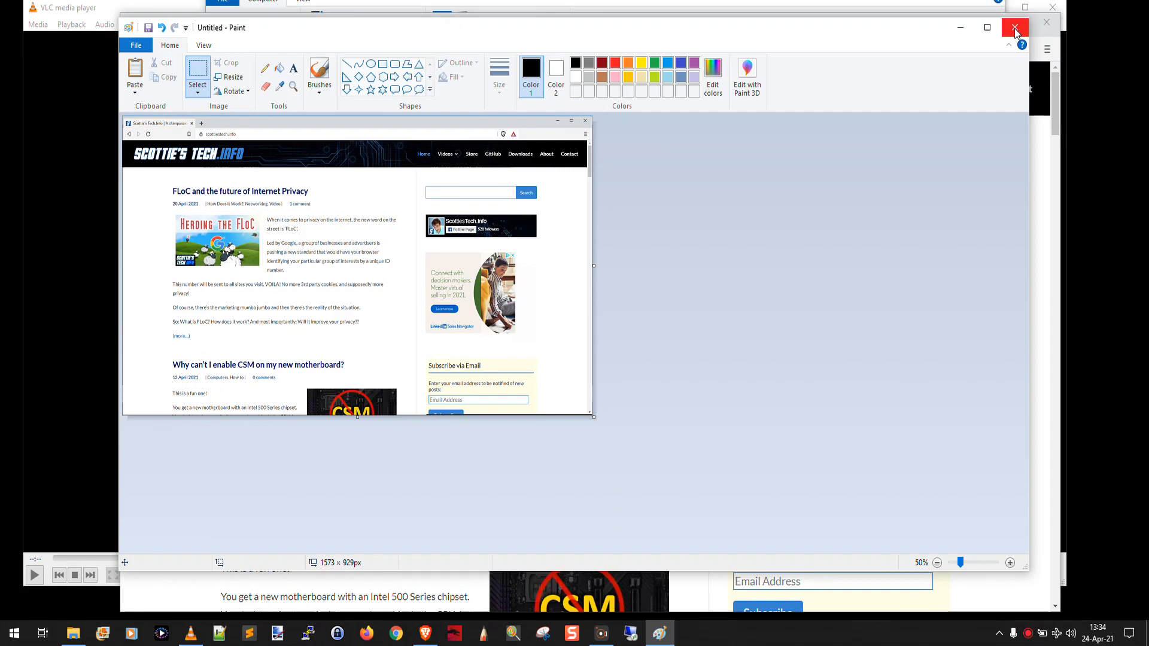
{"action": "mouse_move", "coordinate": [1019, 42]}
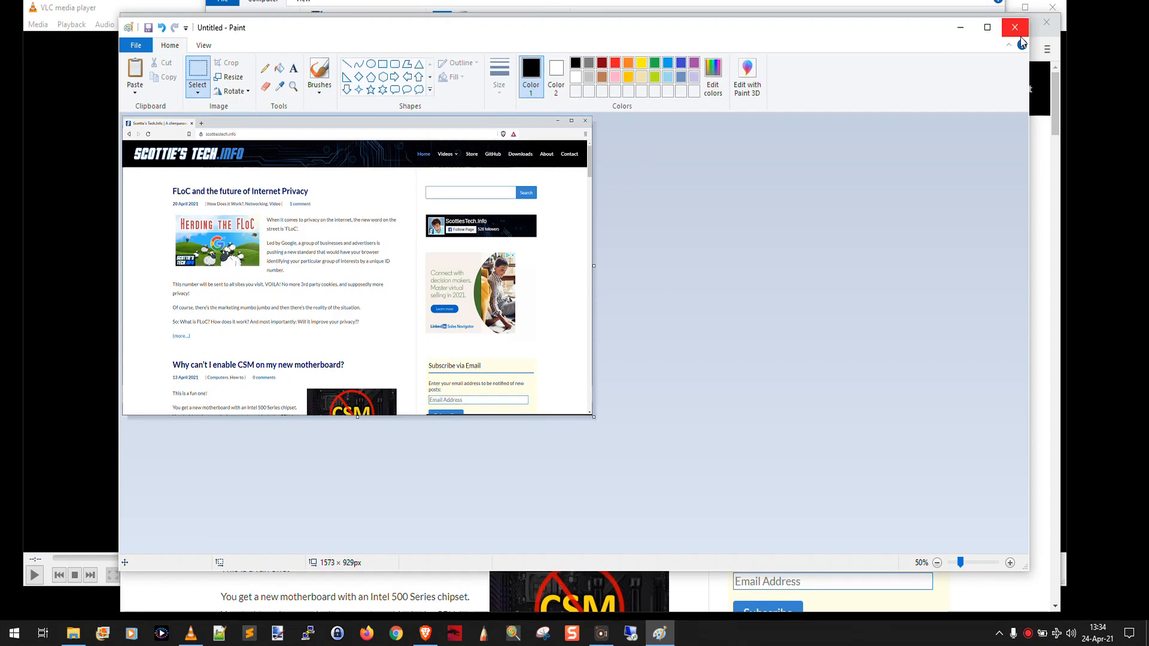
{"action": "left_click", "coordinate": [1014, 27]}
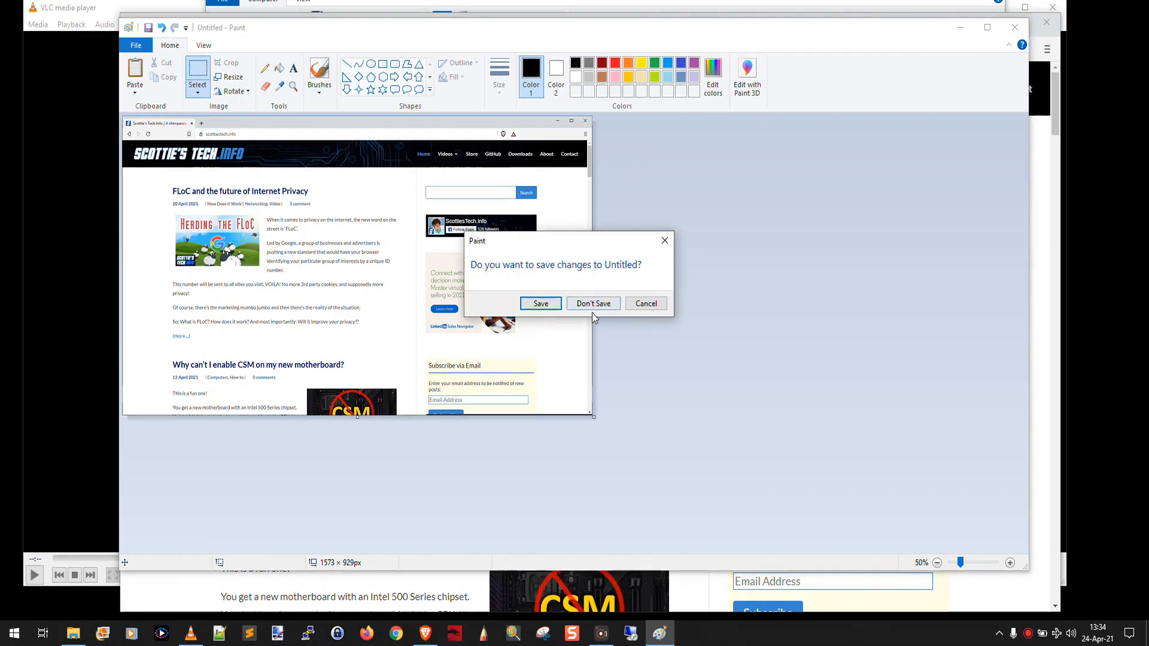
{"action": "left_click", "coordinate": [593, 303]}
{"action": "type", "text": "snipping"}
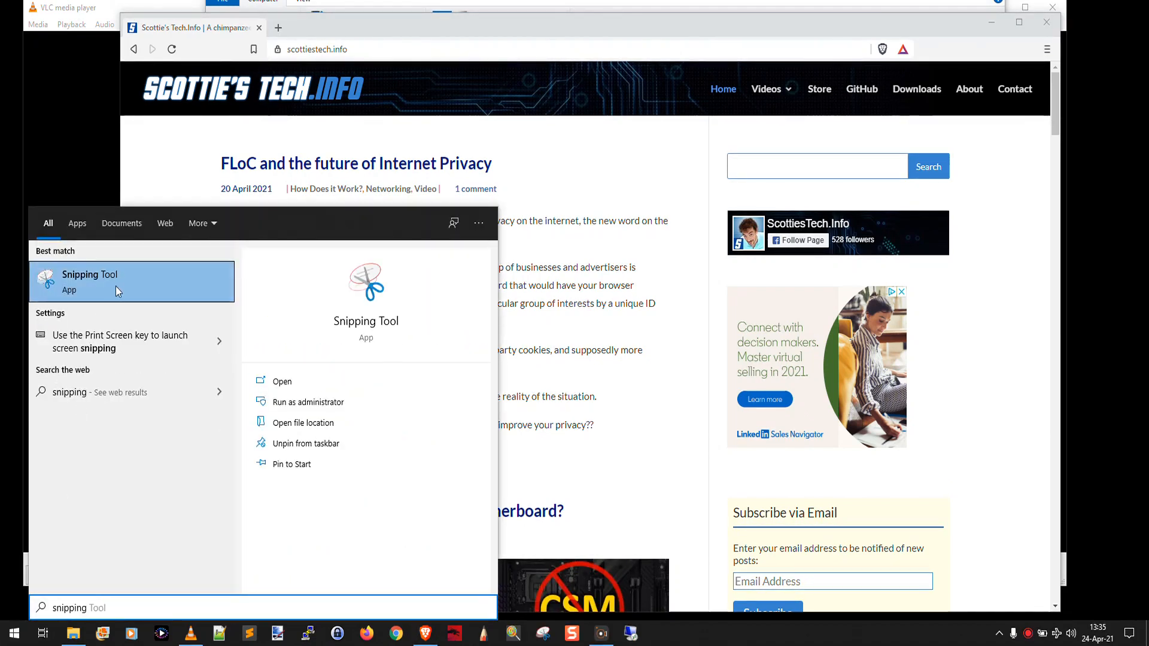
- Launch Snipping Tool, set Mode to Window Snip and choose a 3-second delay
{"action": "left_click", "coordinate": [89, 282]}
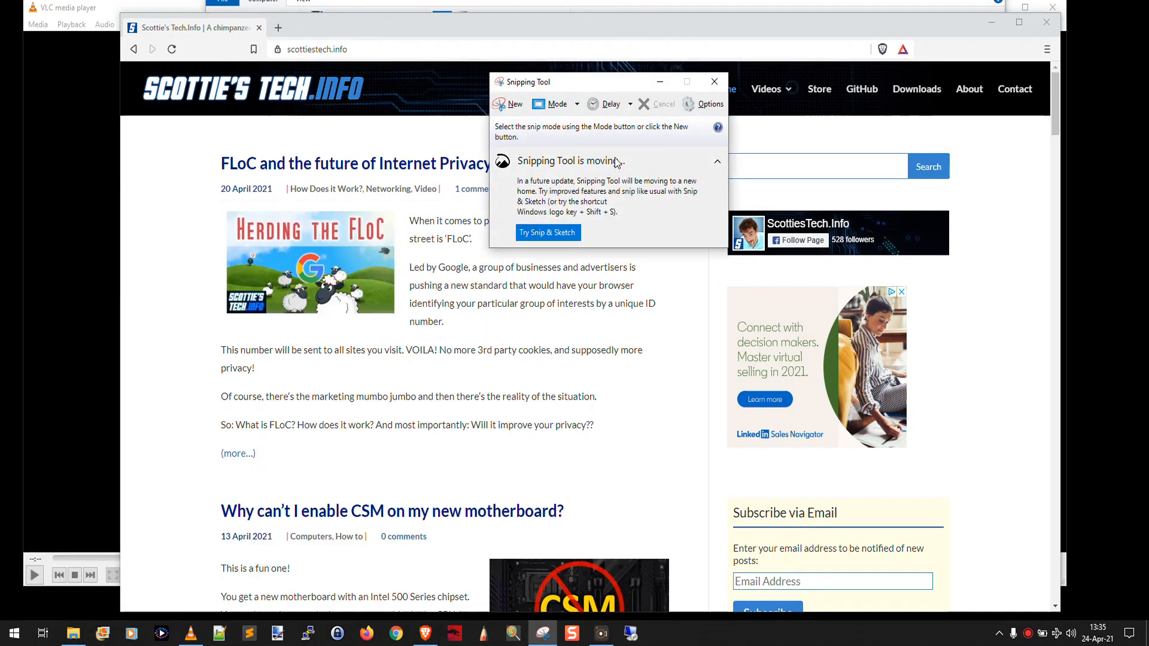
{"action": "left_click", "coordinate": [610, 103]}
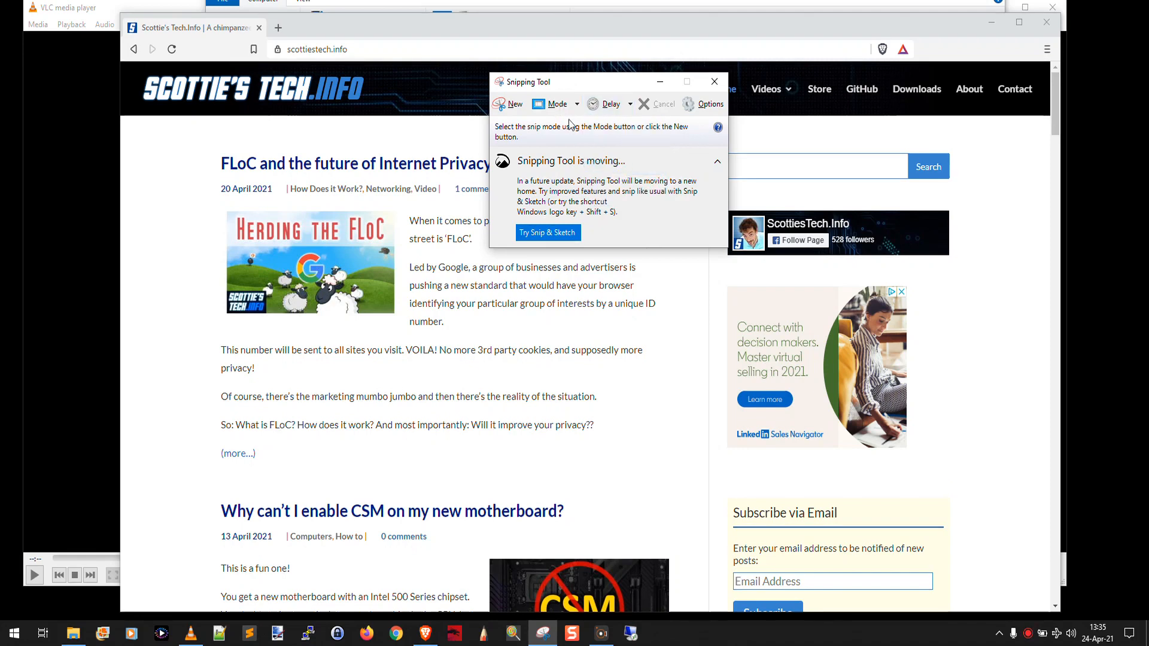
{"action": "left_click", "coordinate": [557, 103]}
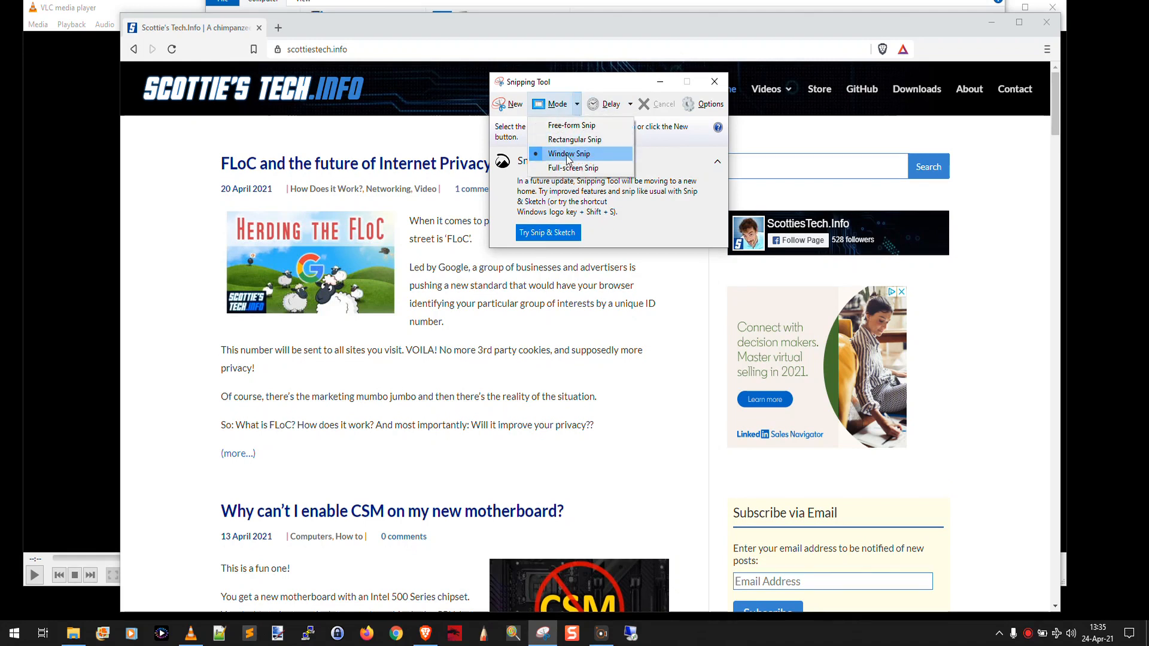
{"action": "left_click", "coordinate": [568, 153]}
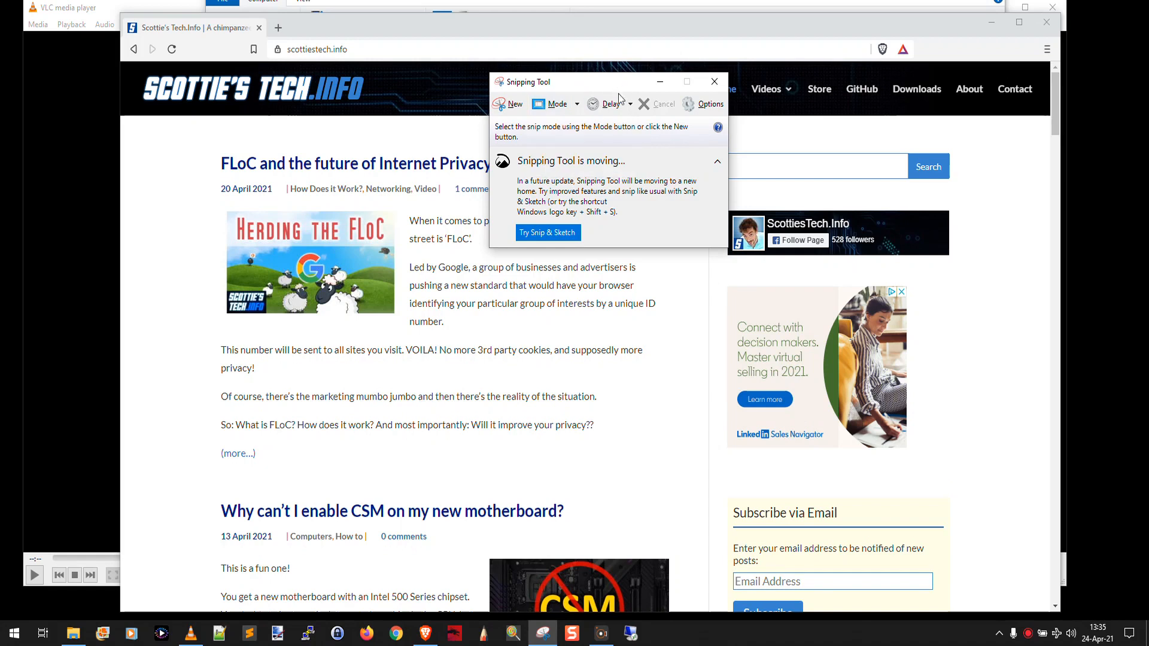
{"action": "left_click", "coordinate": [612, 104]}
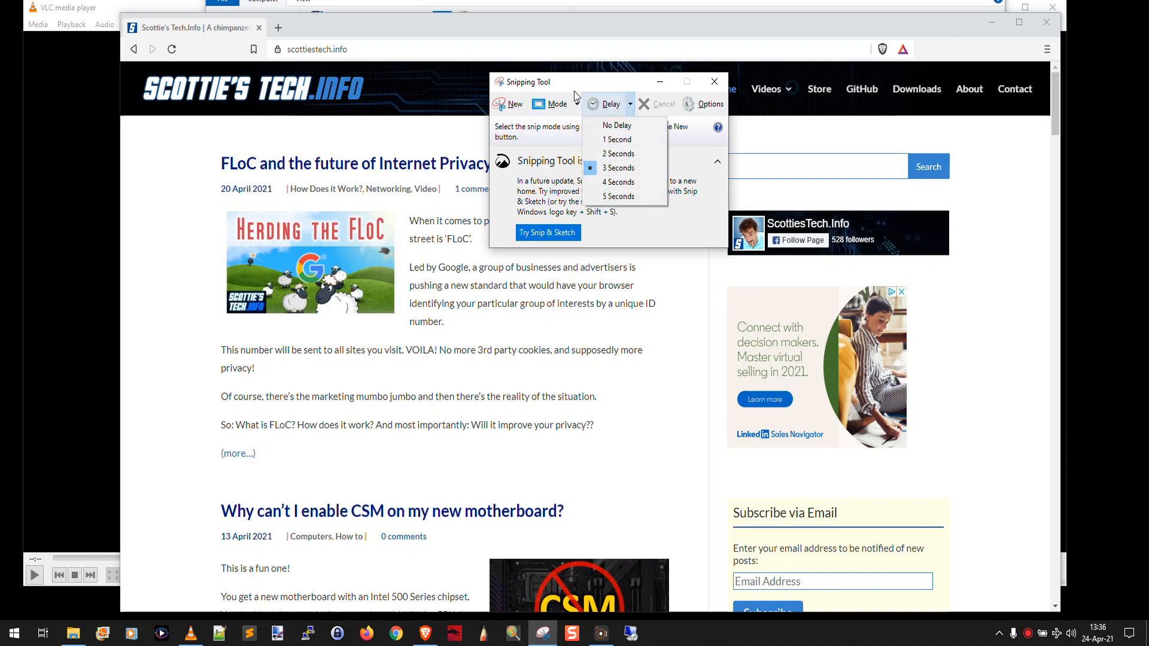
{"action": "left_click", "coordinate": [557, 103]}
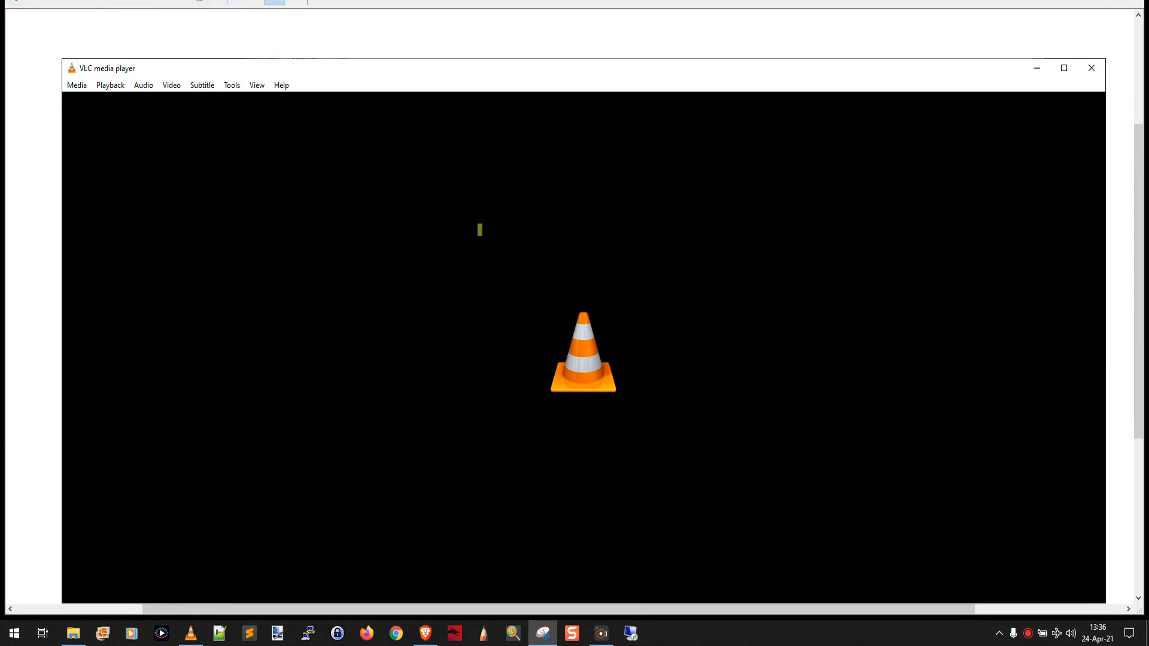
{"action": "mouse_move", "coordinate": [249, 6]}
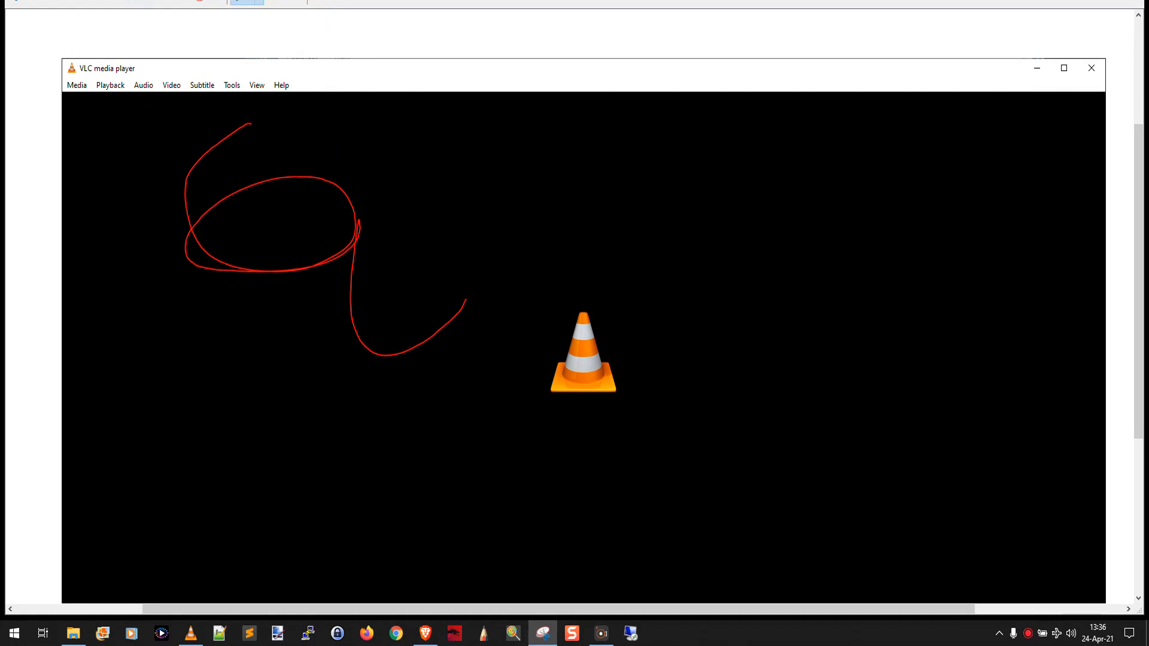
- Start a new delayed window snip in Snipping Tool
{"action": "left_click", "coordinate": [76, 85]}
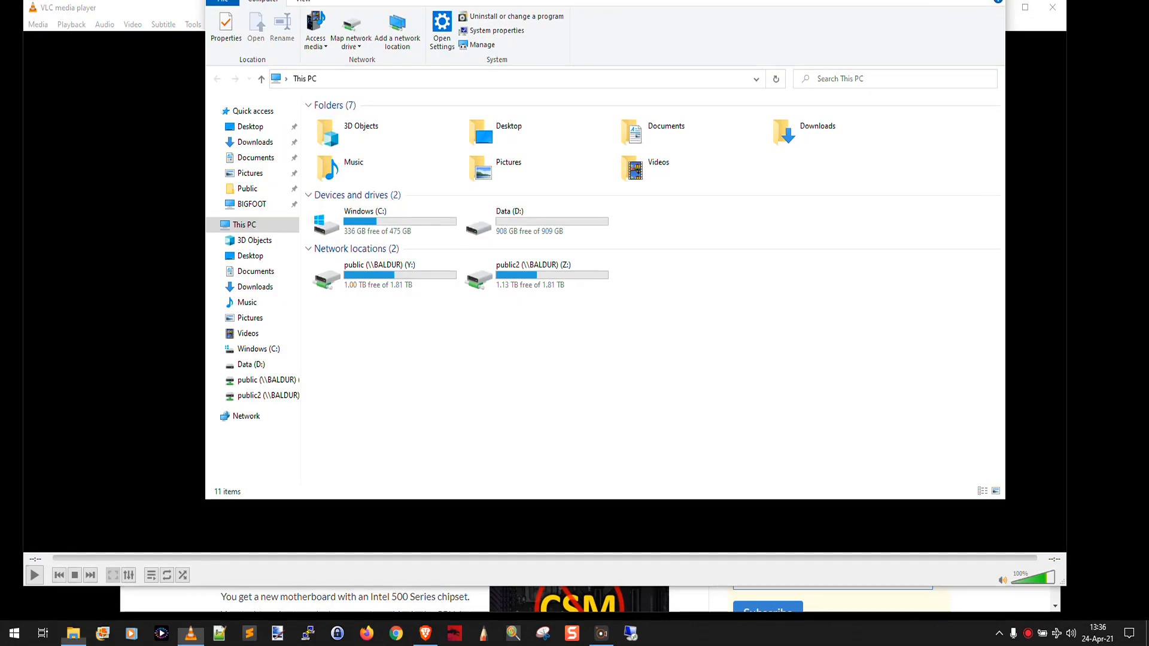
{"action": "mouse_move", "coordinate": [707, 192]}
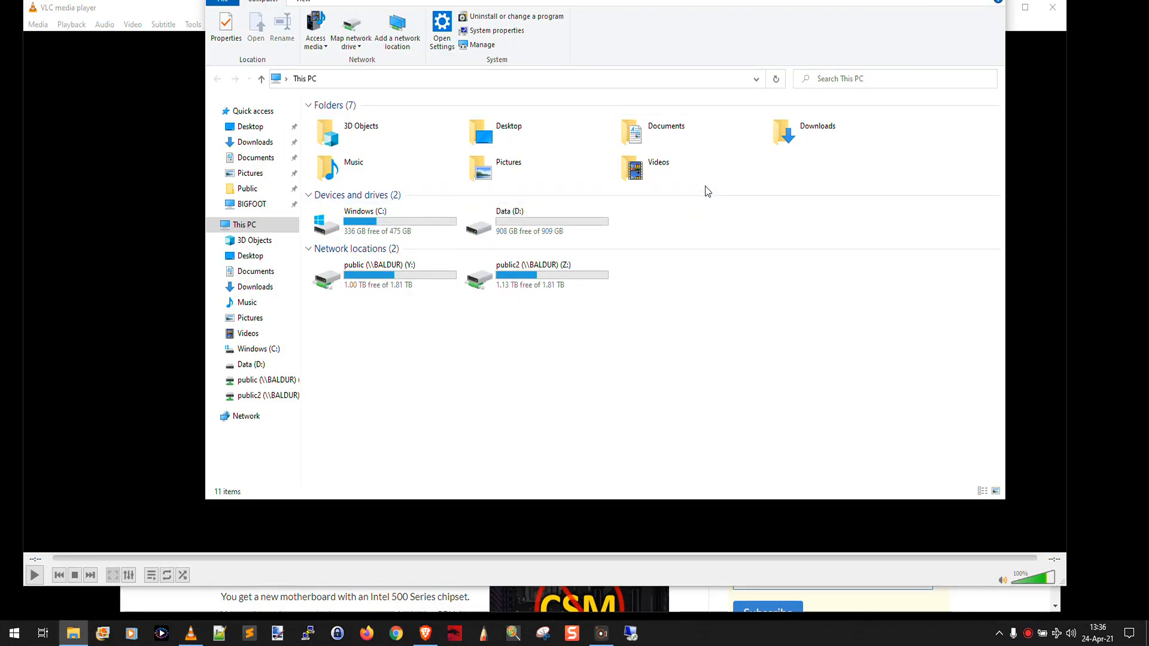
{"action": "mouse_move", "coordinate": [12, 613]}
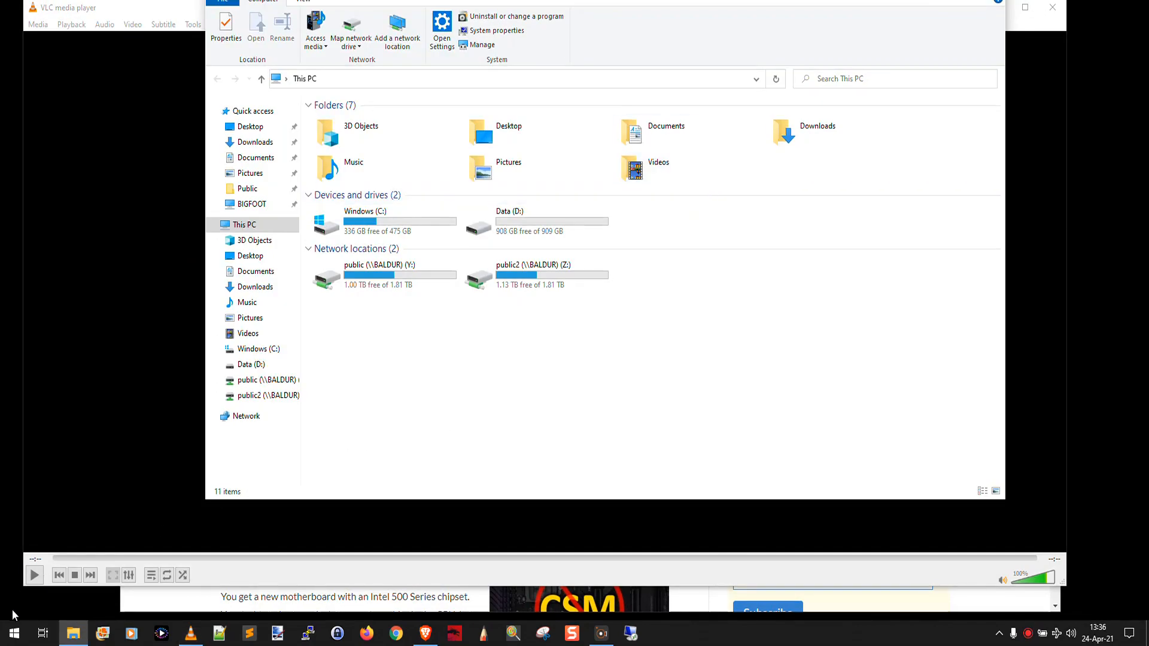
{"action": "left_click", "coordinate": [13, 634]}
{"action": "type", "text": "snip"}
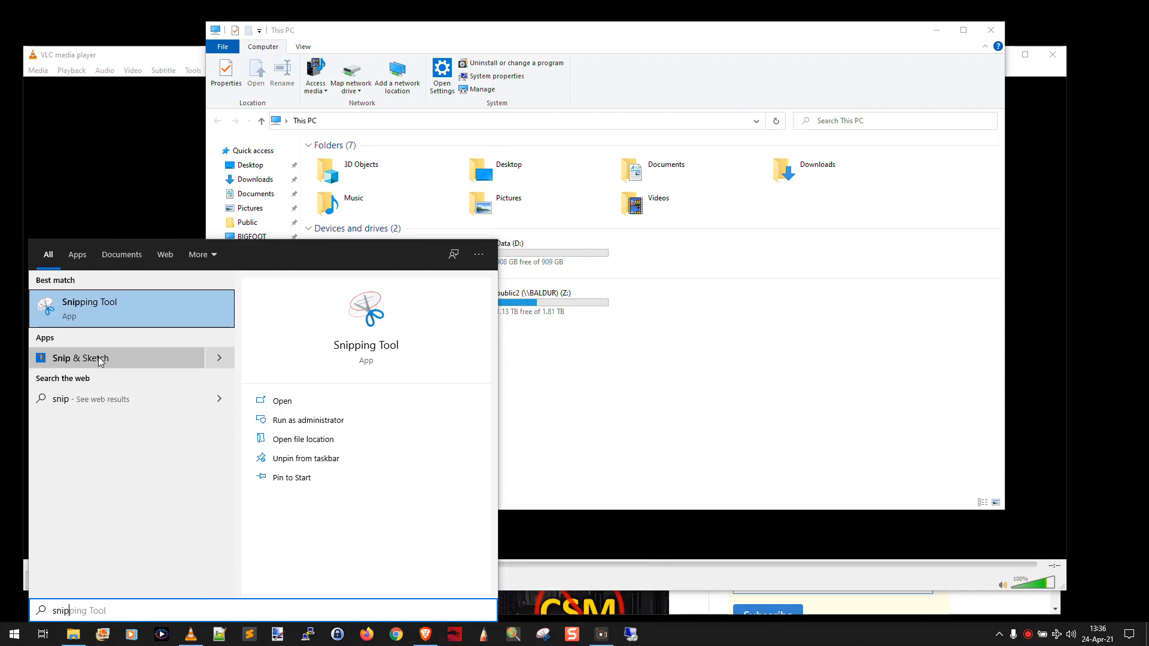
{"action": "left_click", "coordinate": [80, 358]}
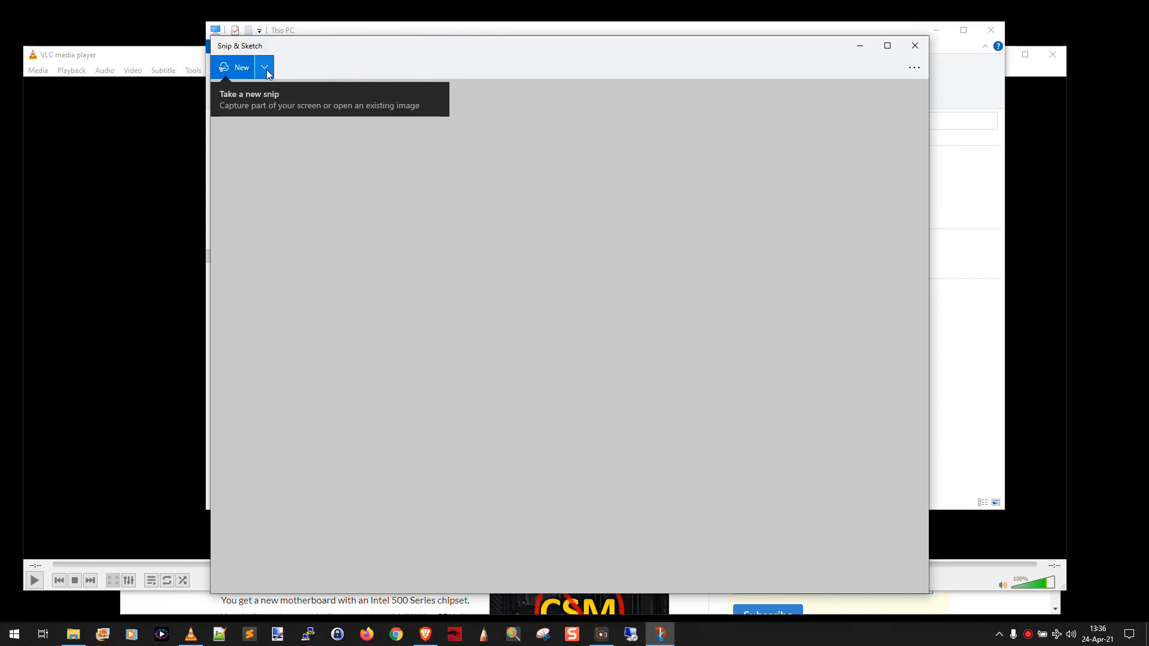
{"action": "left_click", "coordinate": [263, 66]}
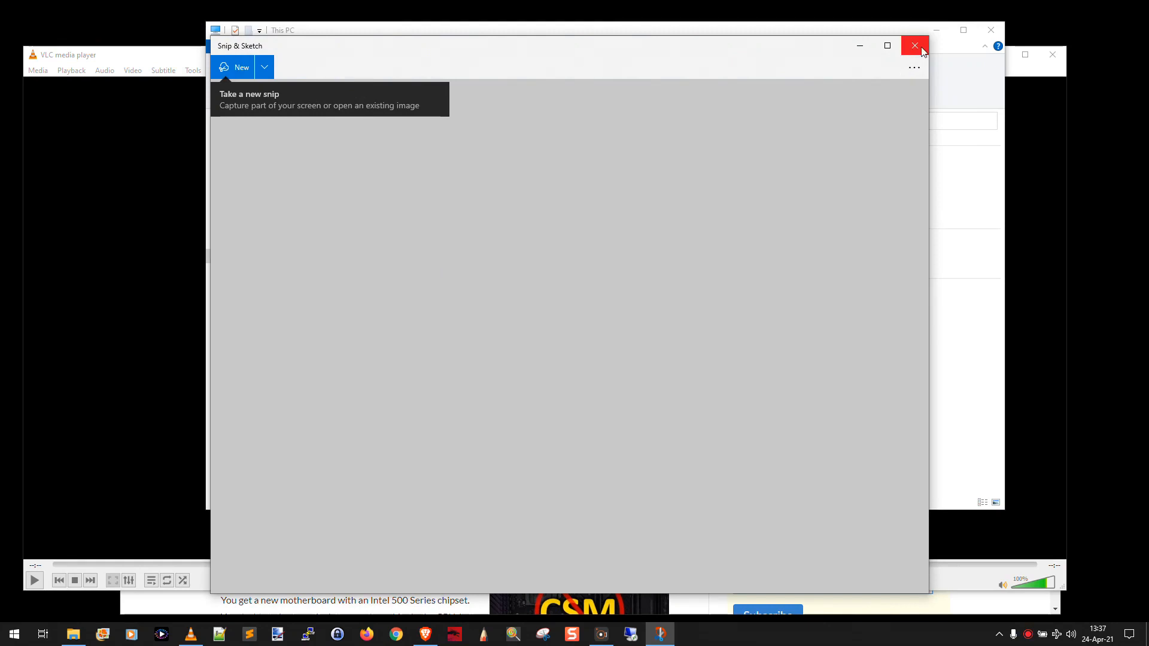
{"action": "left_click", "coordinate": [914, 45]}
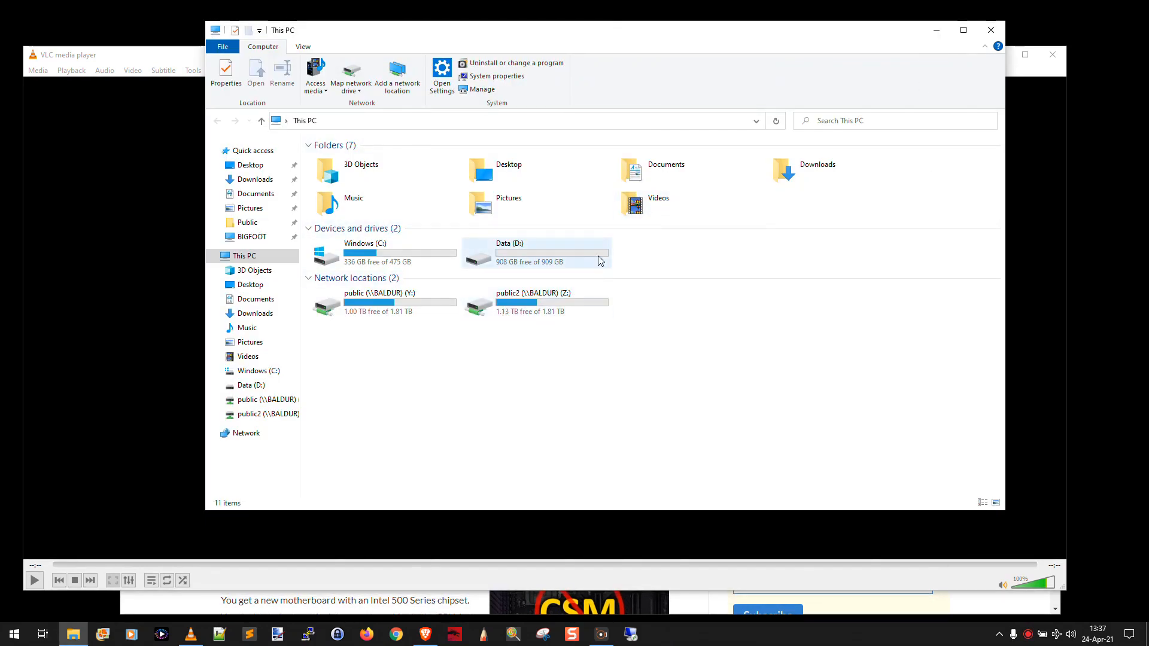
- Open the Win+Shift+S snip overlay and drag a freeform outline over This PC
{"action": "key", "text": "win+shift+s"}
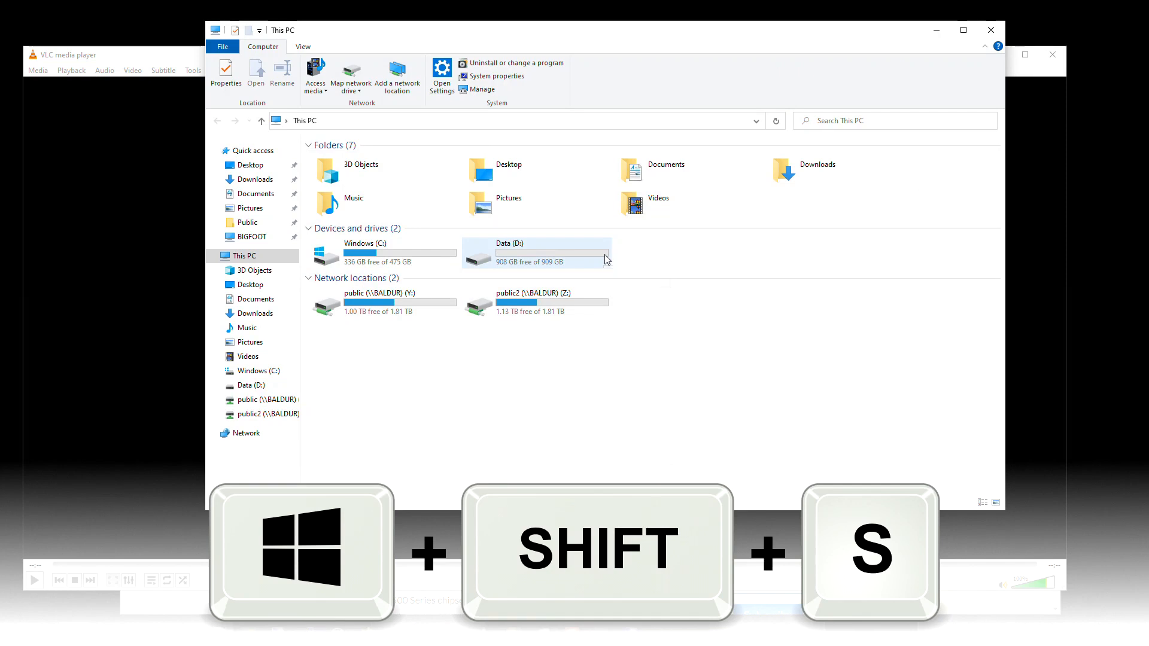
{"action": "key", "text": "win+shift+s"}
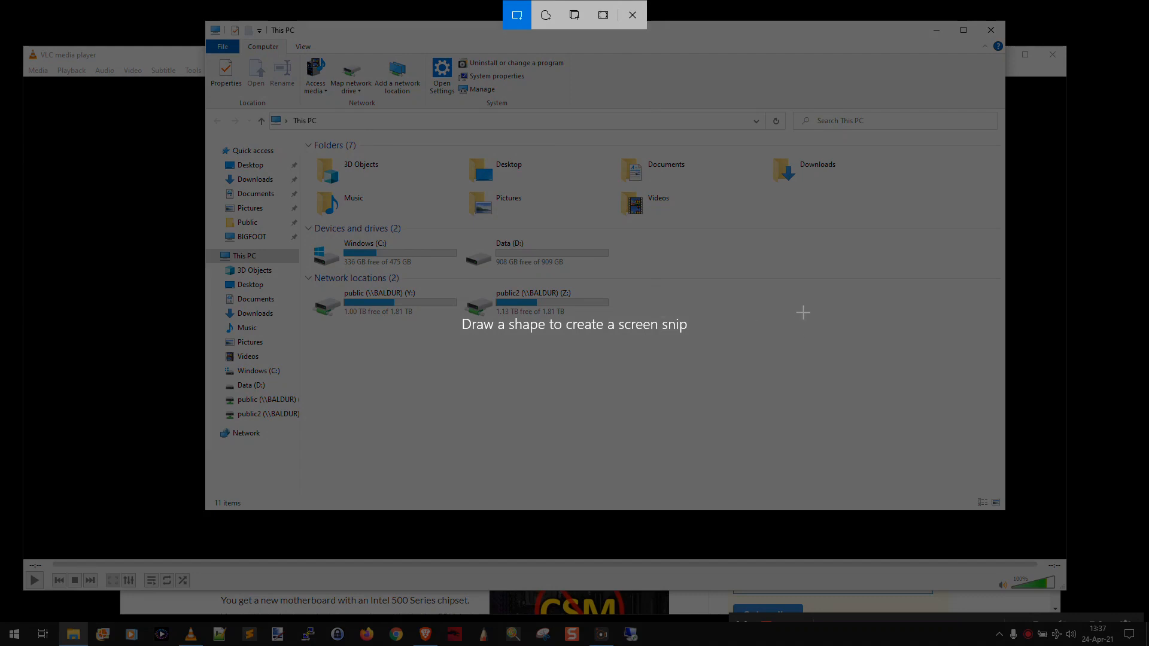
{"action": "mouse_move", "coordinate": [585, 335]}
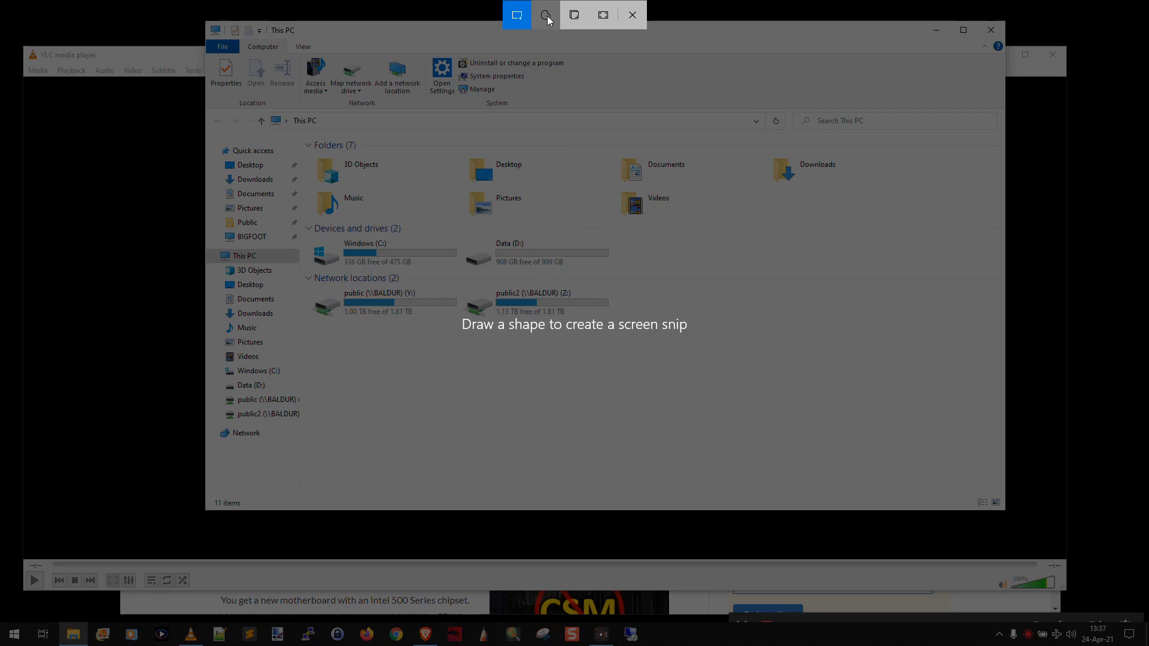
{"action": "mouse_move", "coordinate": [574, 14]}
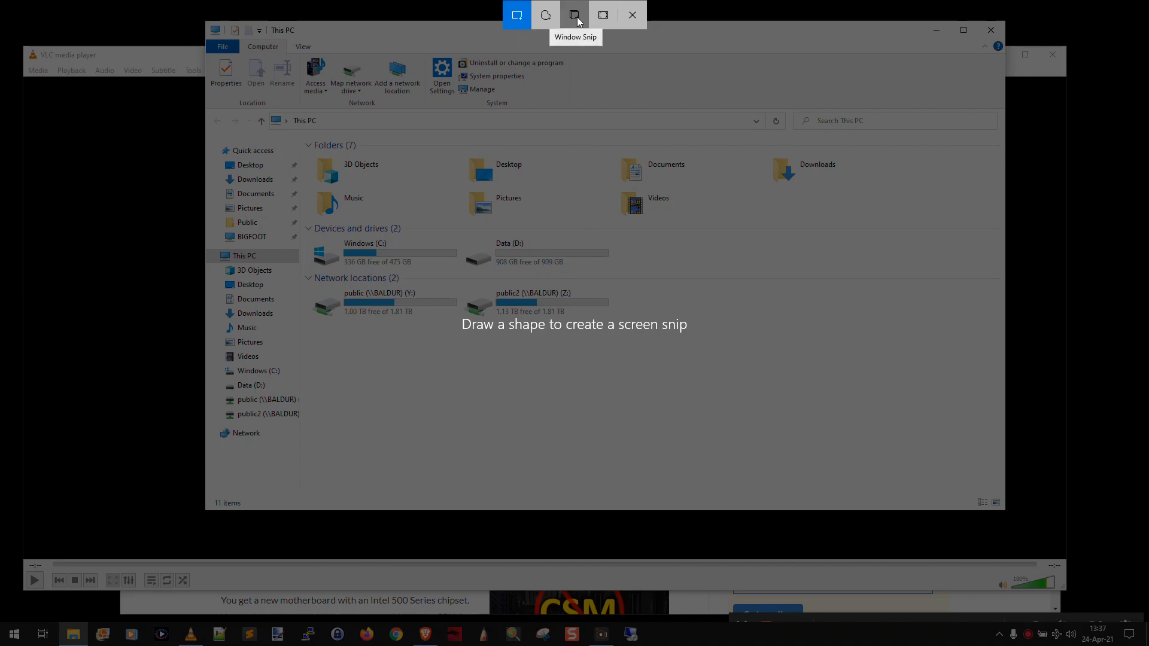
{"action": "mouse_move", "coordinate": [602, 14]}
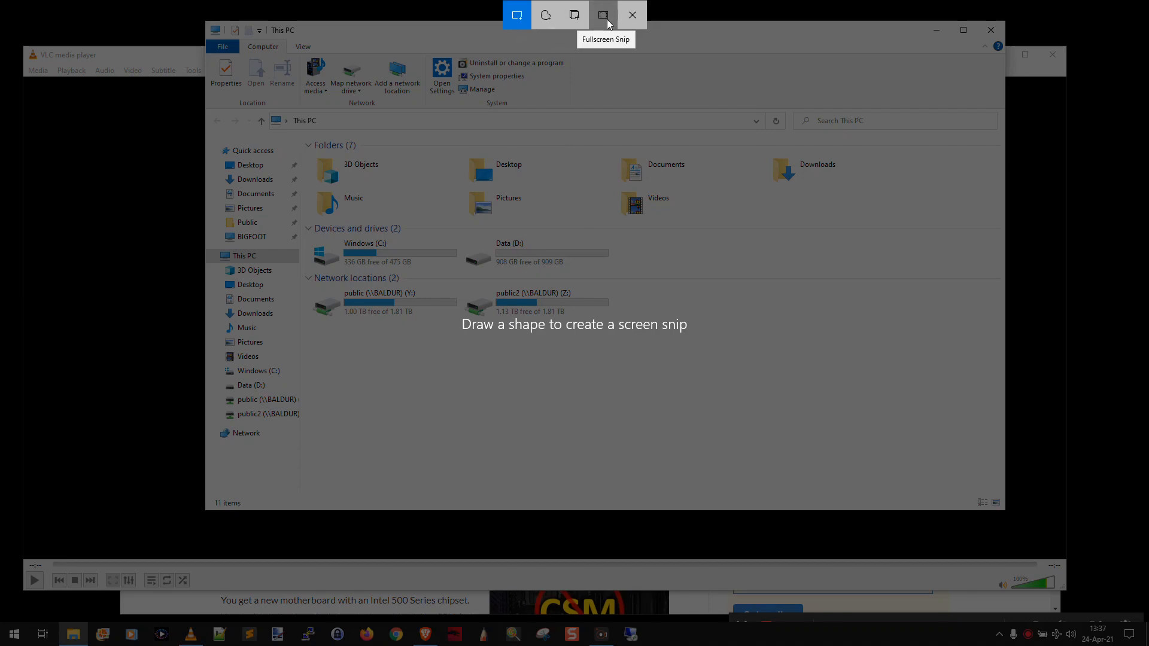
{"action": "mouse_move", "coordinate": [545, 14]}
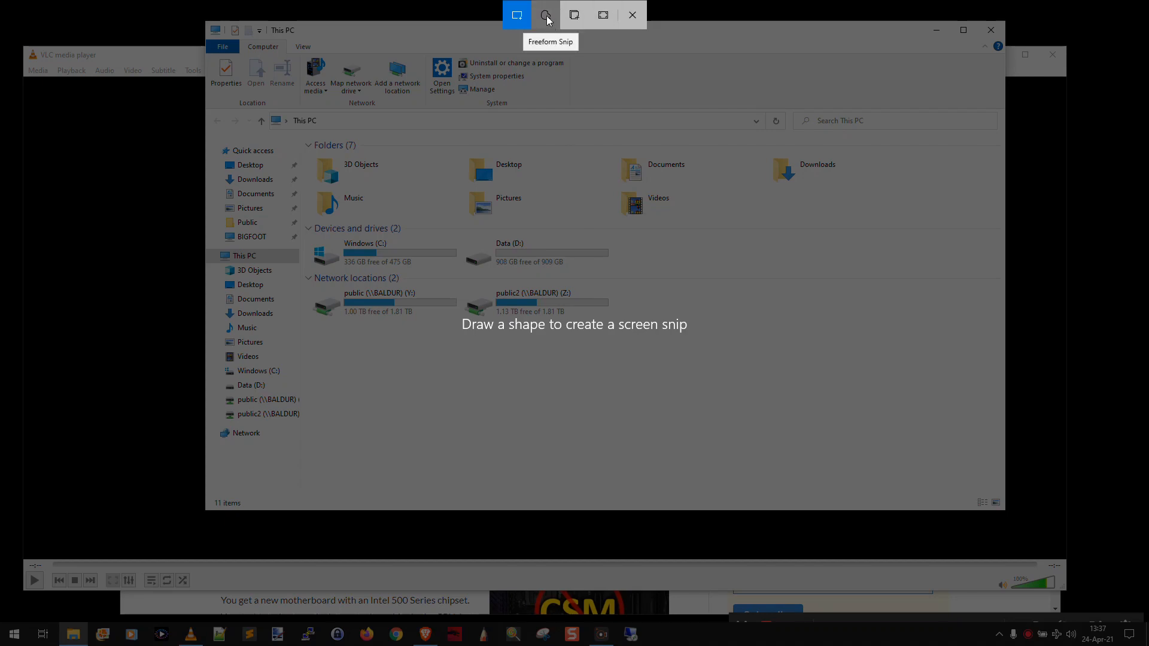
{"action": "left_click_drag", "start_coordinate": [348, 118], "coordinate": [465, 115]}
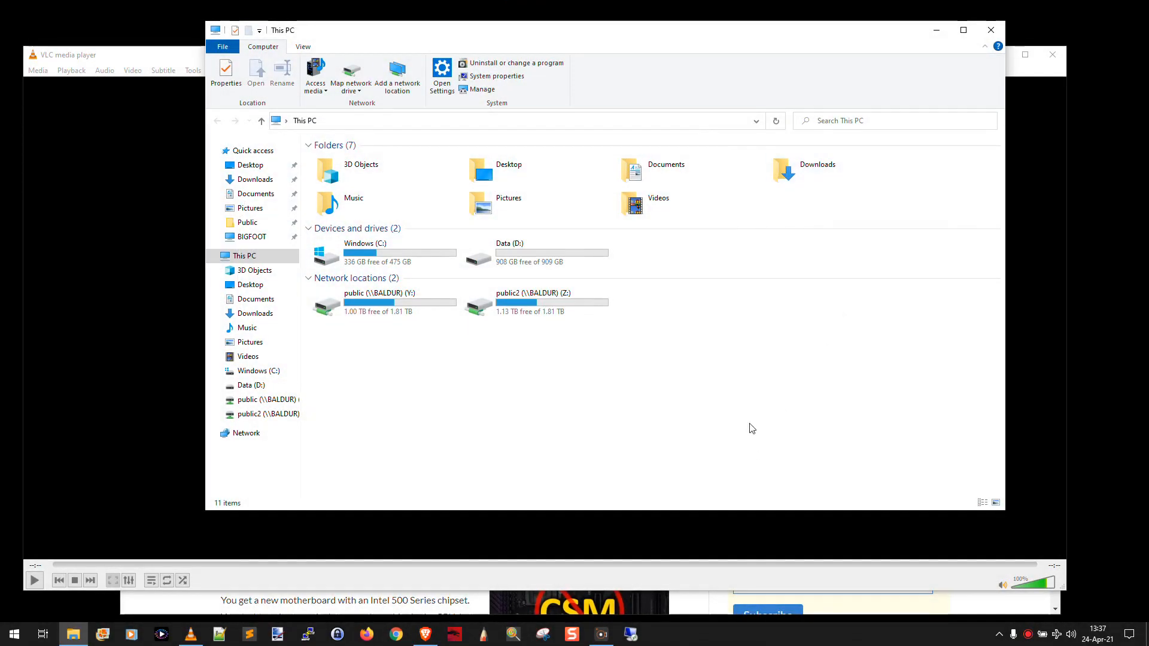
{"action": "mouse_move", "coordinate": [582, 416]}
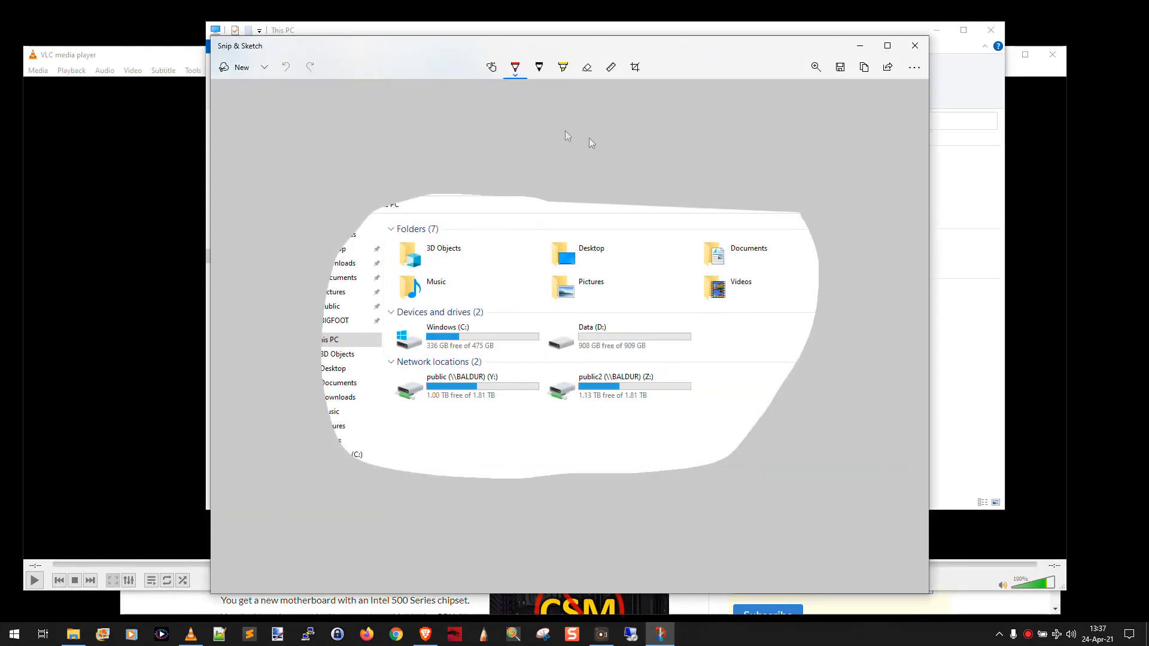
{"action": "mouse_move", "coordinate": [555, 321]}
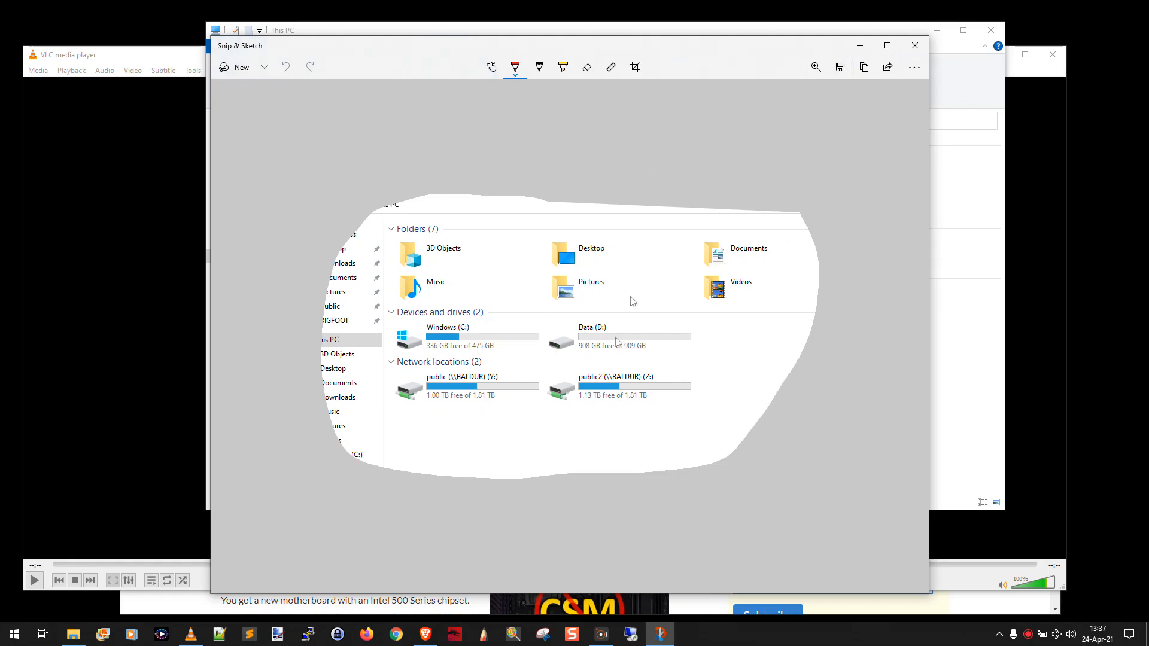
- Save the freeform This PC snip as a PNG in Pictures
{"action": "left_click", "coordinate": [839, 67]}
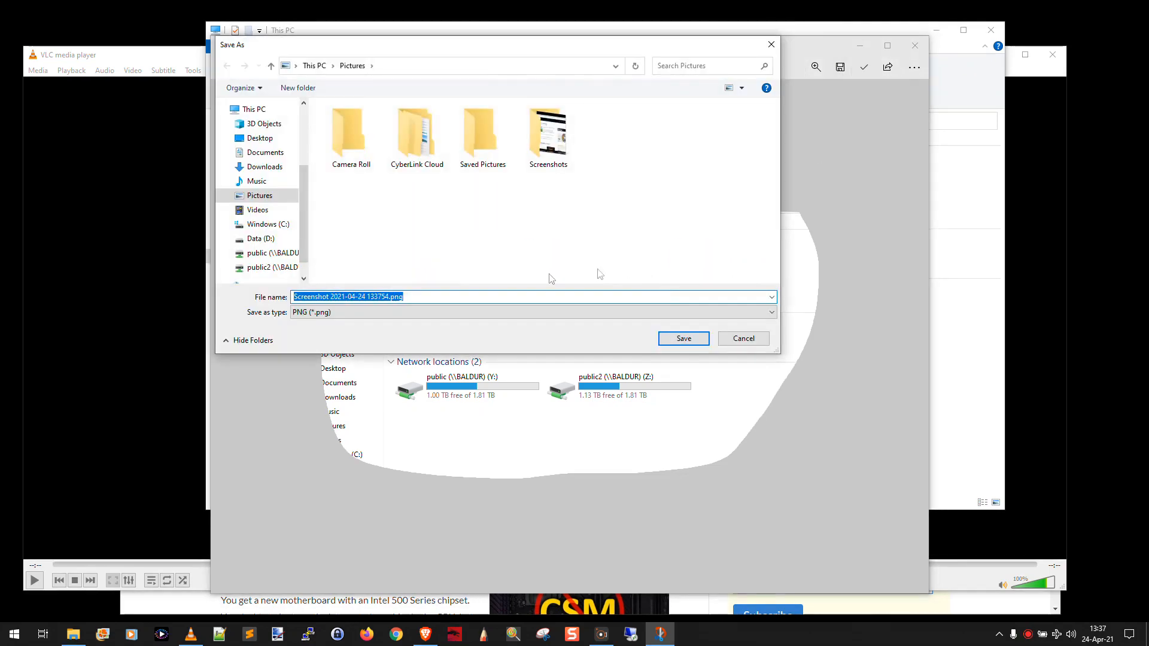
{"action": "left_click", "coordinate": [770, 313]}
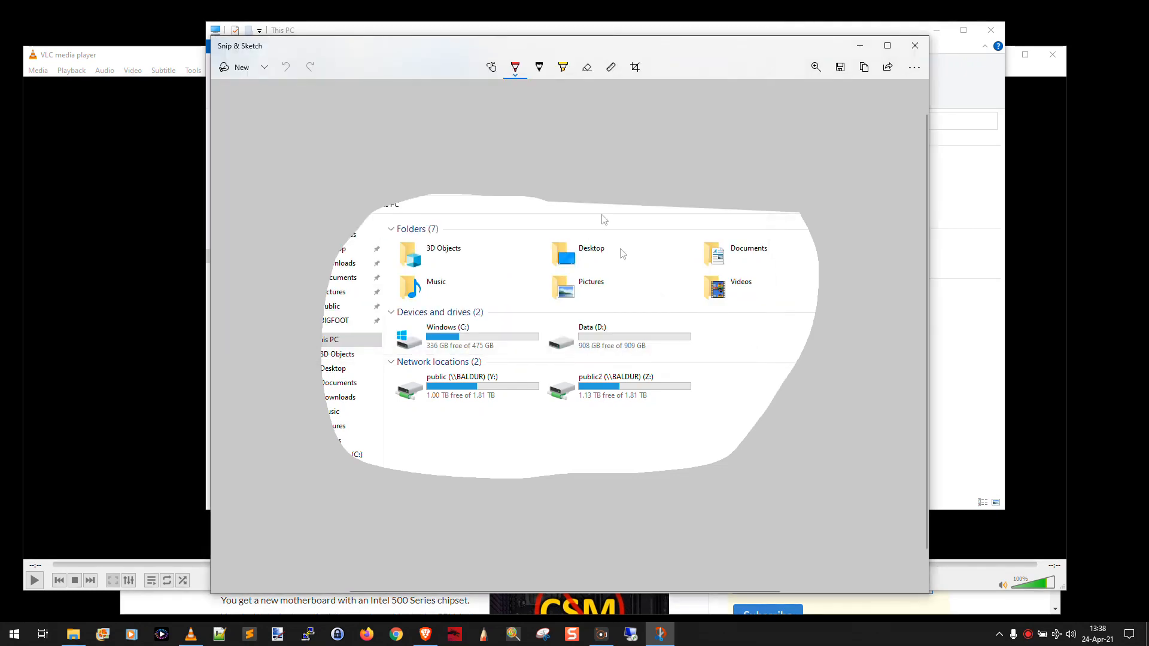
{"action": "left_click", "coordinate": [634, 67]}
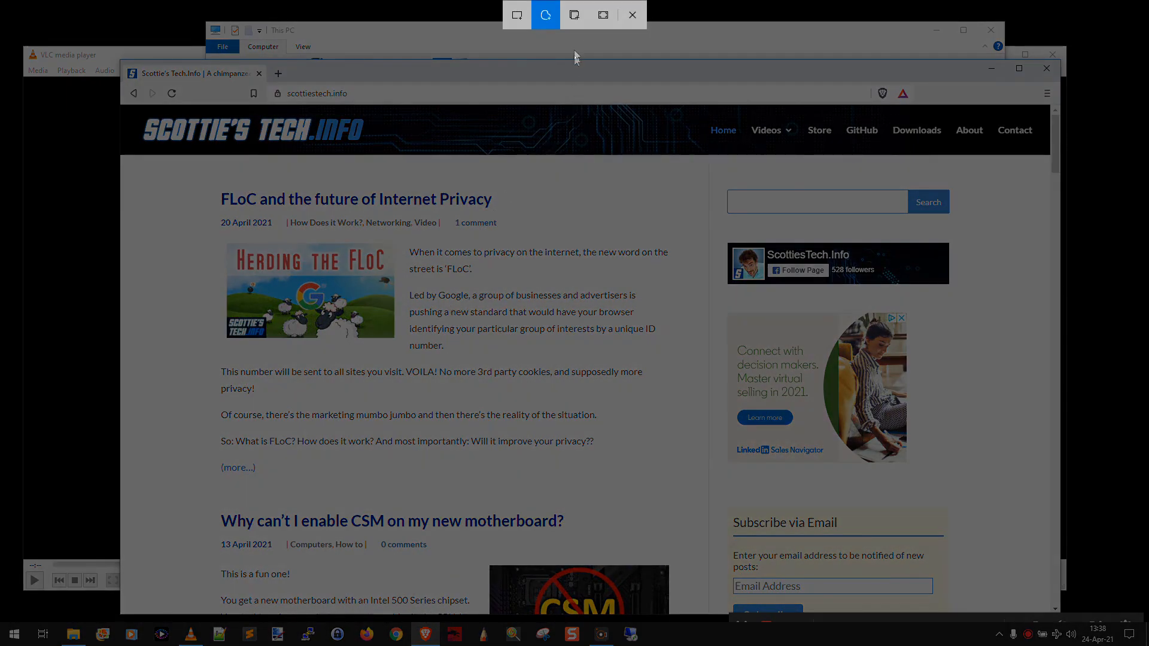
{"action": "mouse_move", "coordinate": [574, 15]}
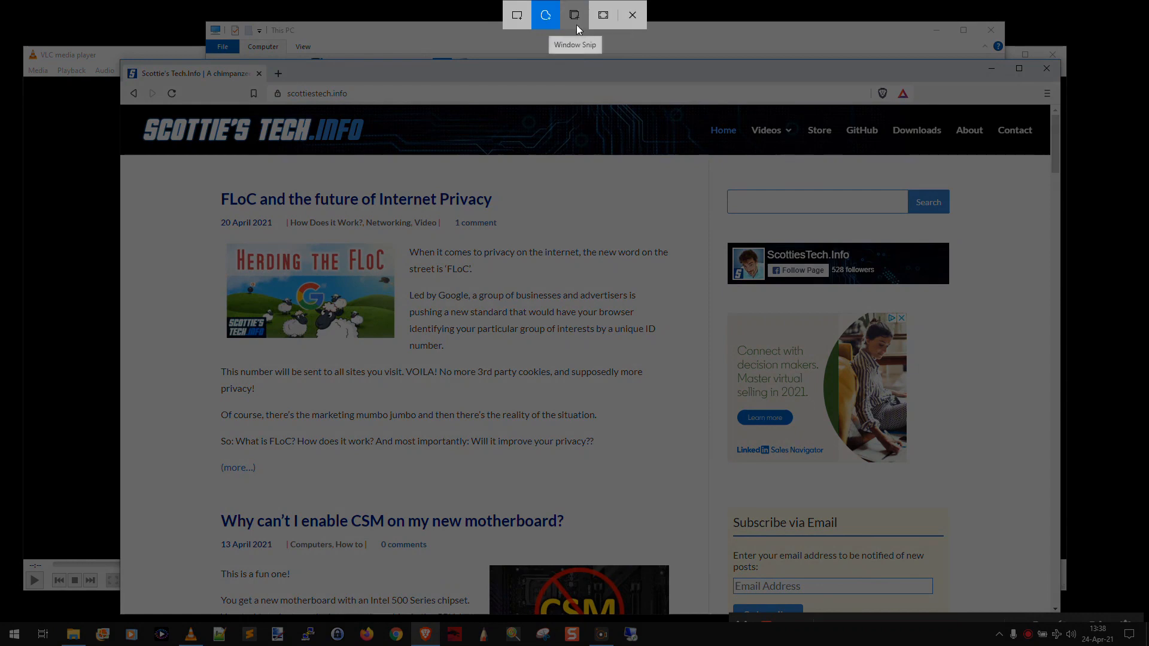
- Take a Window Snip of the Brave window showing Scottie's Tech.Info homepage
{"action": "left_click", "coordinate": [574, 15]}
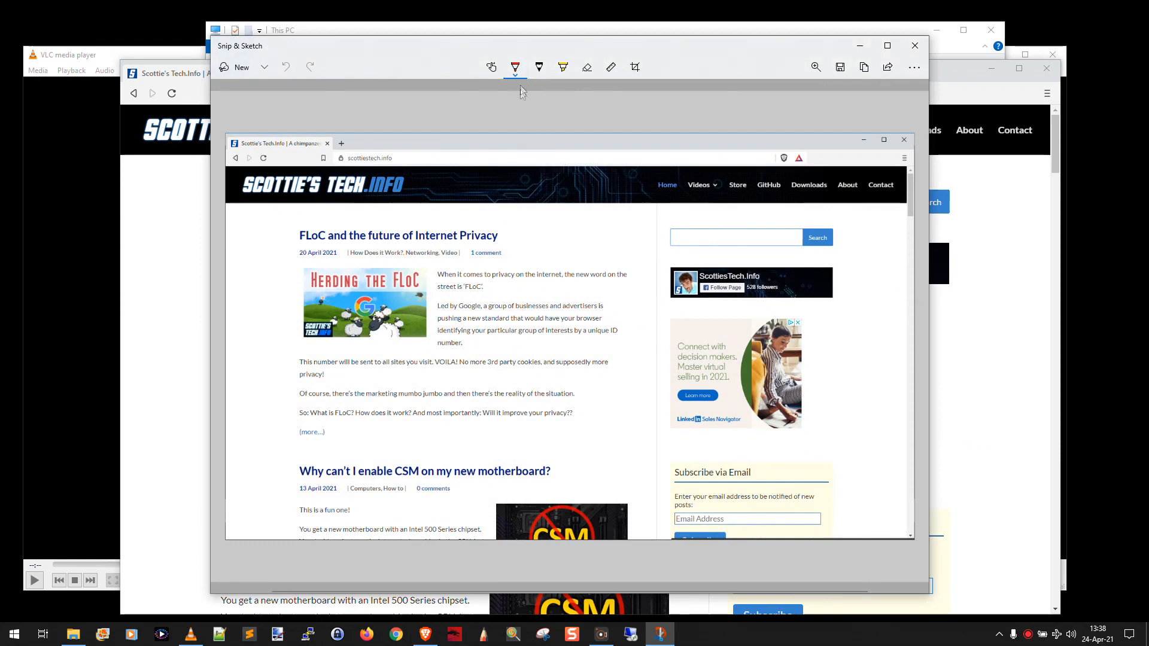
{"action": "left_click_drag", "start_coordinate": [490, 212], "coordinate": [476, 323]}
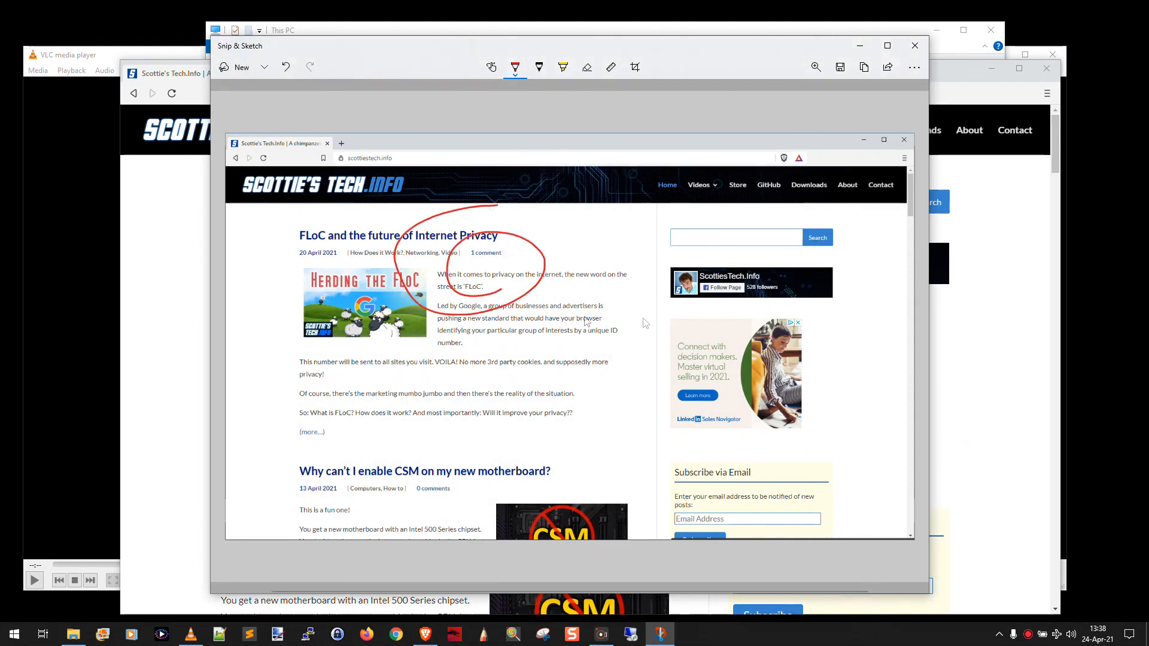
{"action": "left_click", "coordinate": [285, 66]}
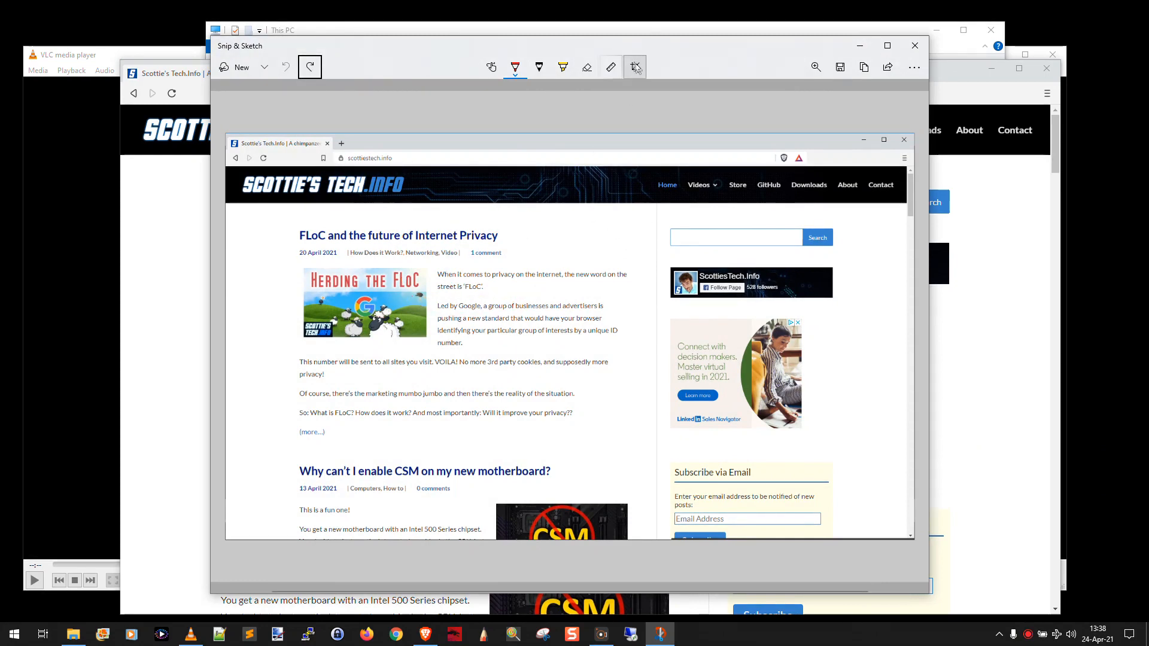
{"action": "mouse_move", "coordinate": [633, 67]}
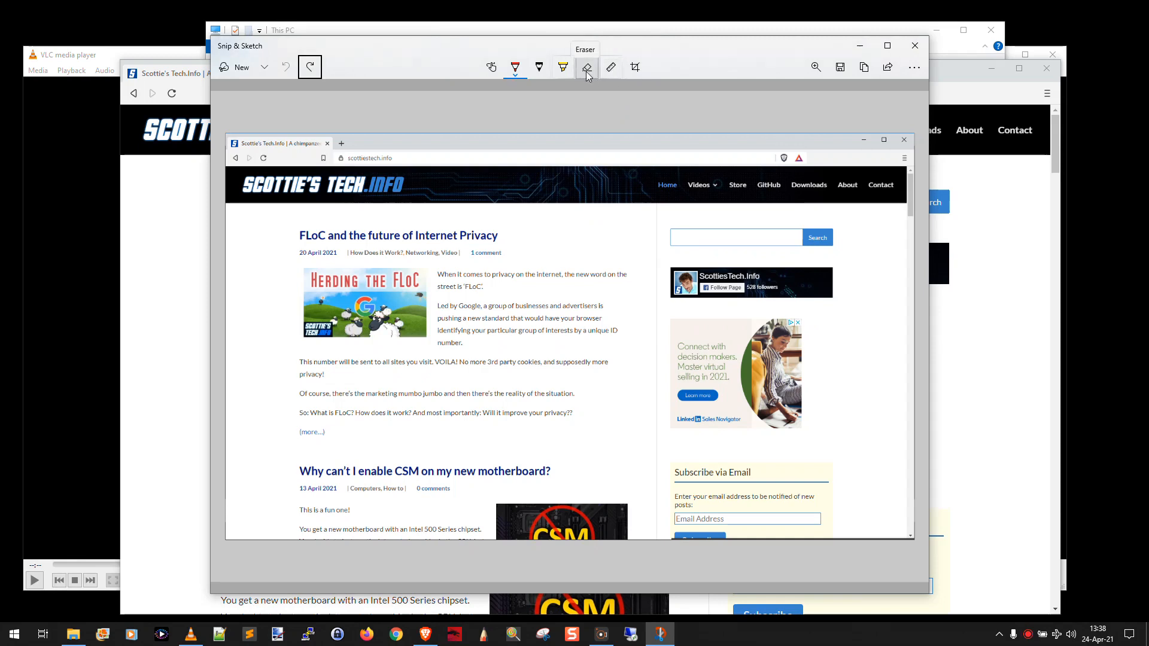
{"action": "mouse_move", "coordinate": [539, 68]}
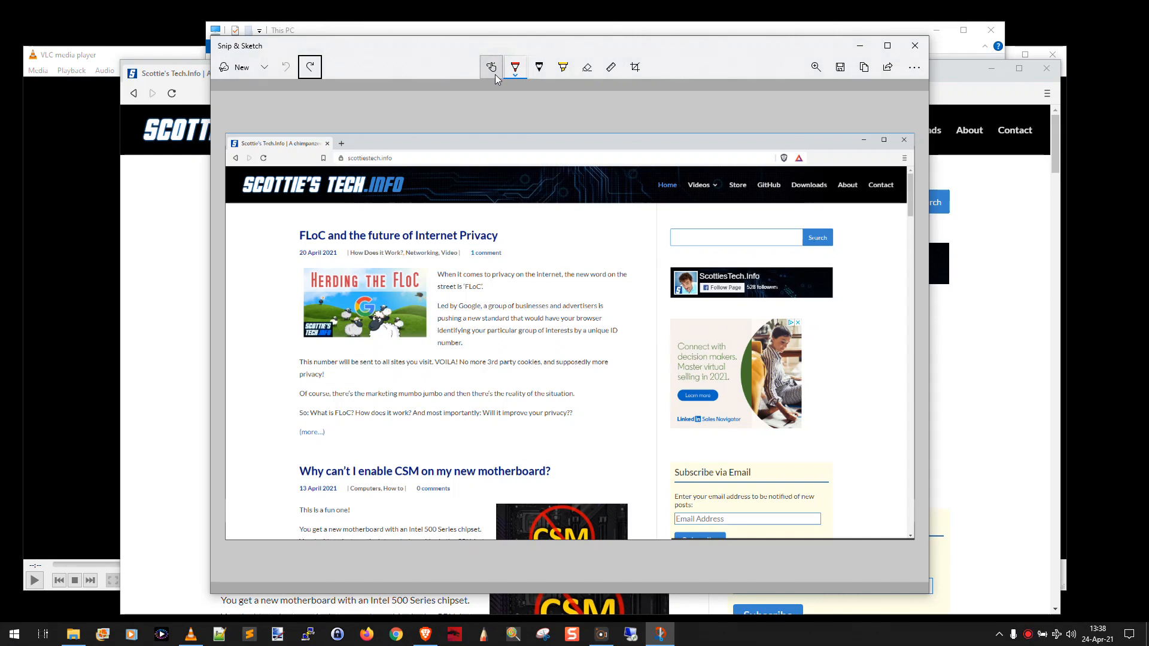
{"action": "mouse_move", "coordinate": [491, 67]}
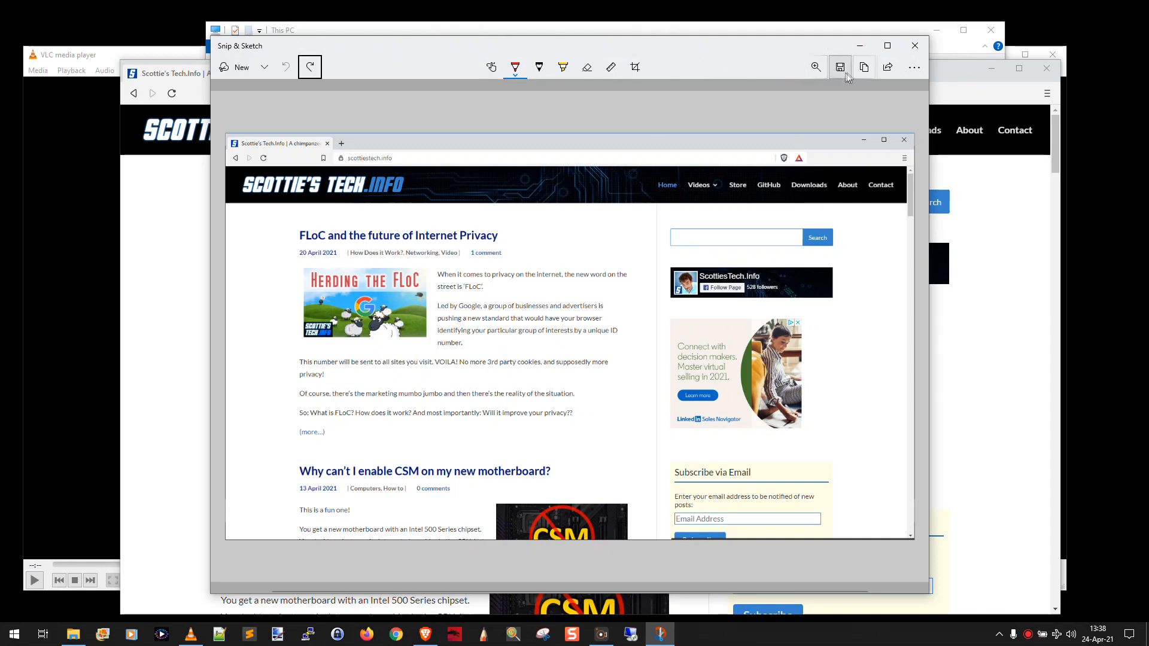
{"action": "mouse_move", "coordinate": [889, 67]}
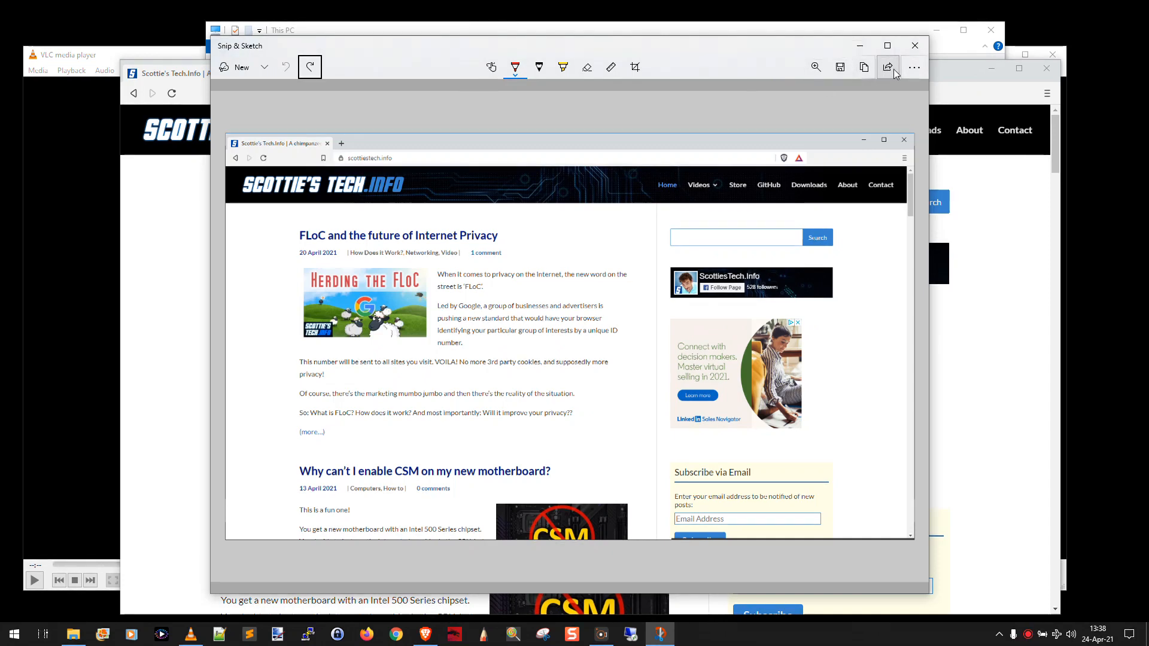
{"action": "mouse_move", "coordinate": [887, 66]}
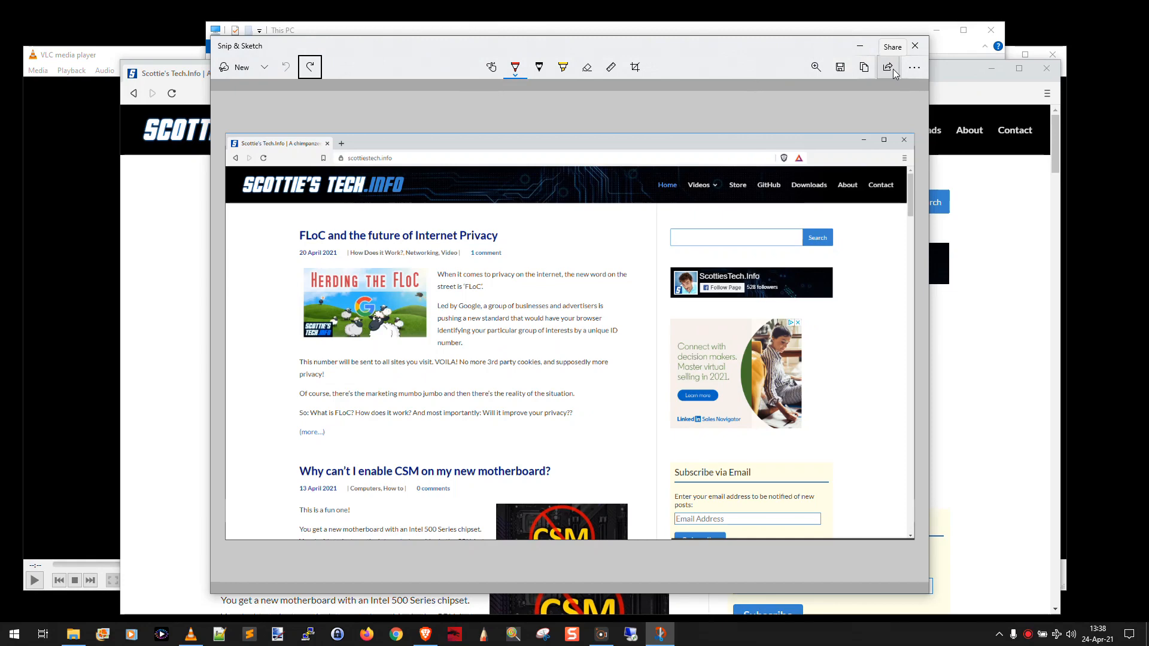